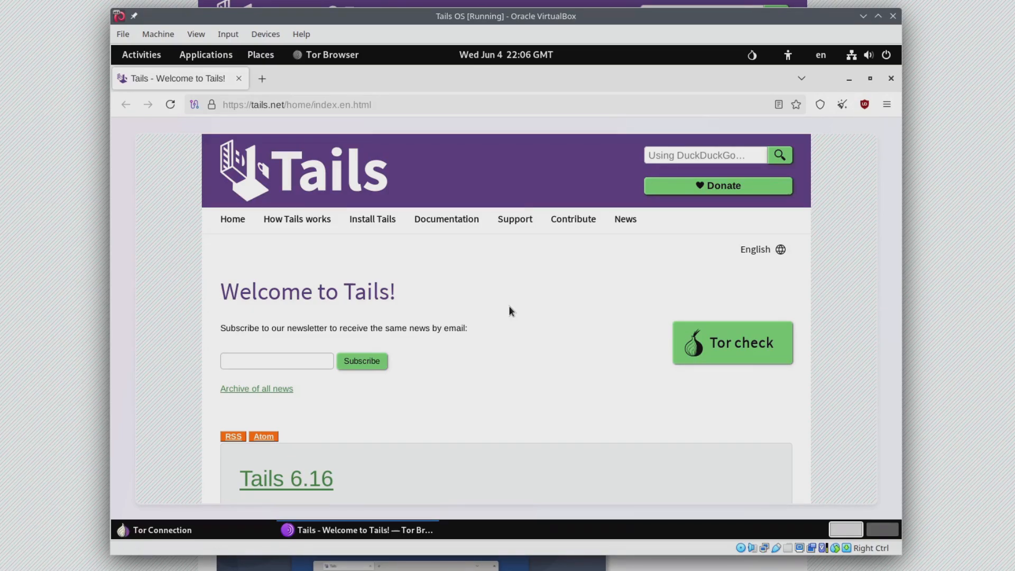
mouse_move(505, 280)
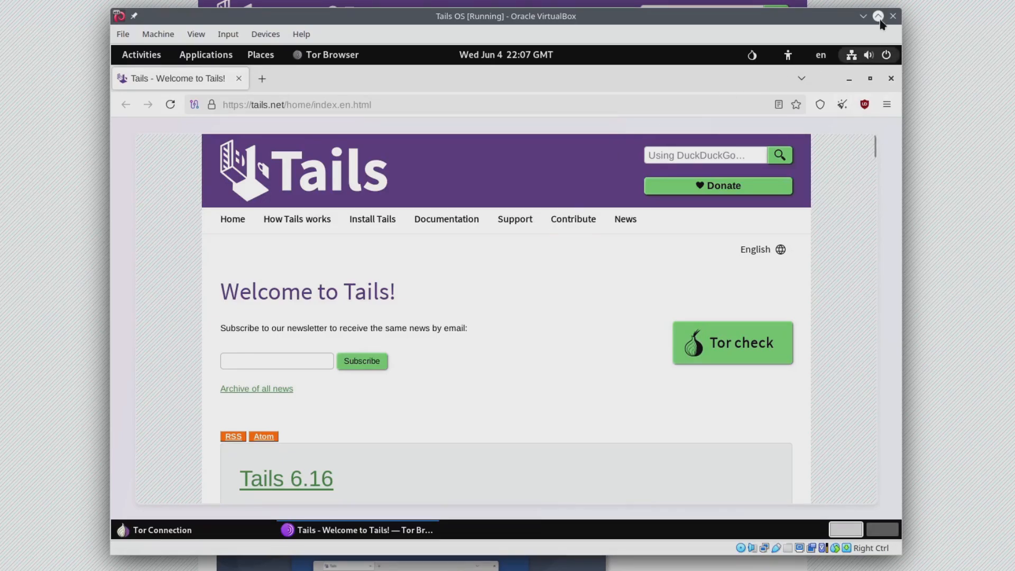
Minimize the Tails OS [Running] VirtualBox window to reveal the host web page
left_click(892, 15)
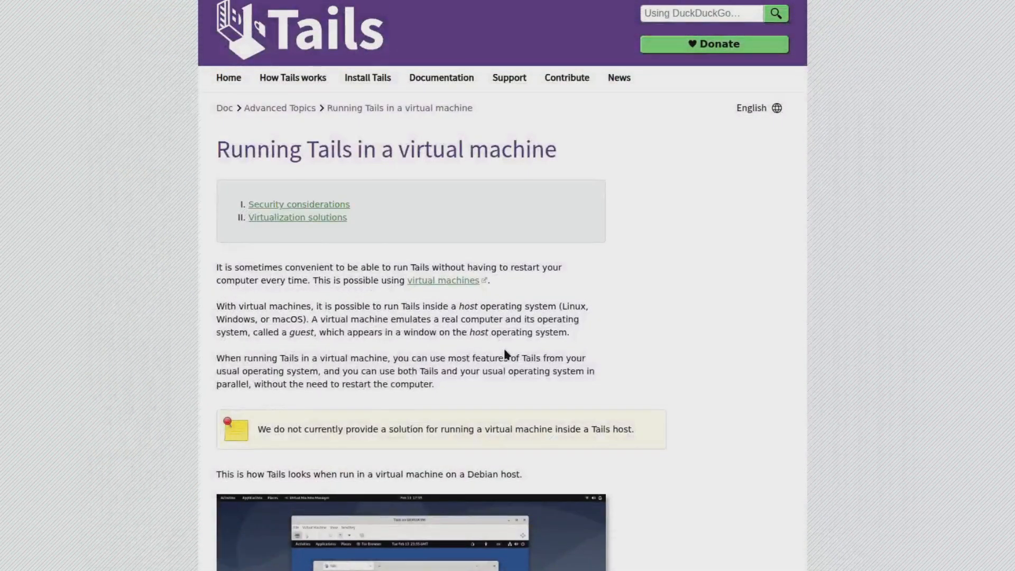
Scroll down to the Virtualization solutions note on VirtualBox's 800×600 display limit
scroll("down", 3)
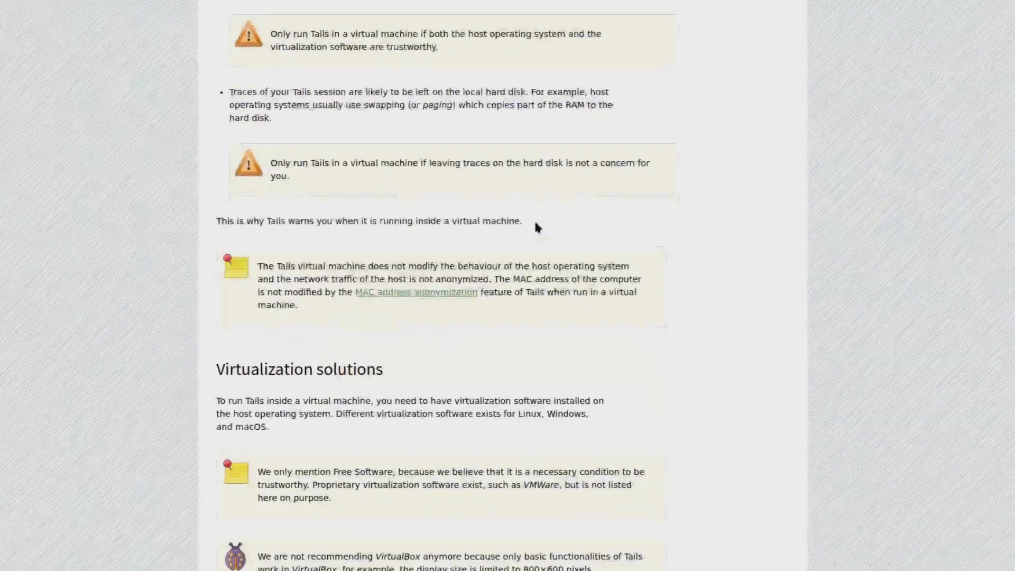
scroll("down", 3)
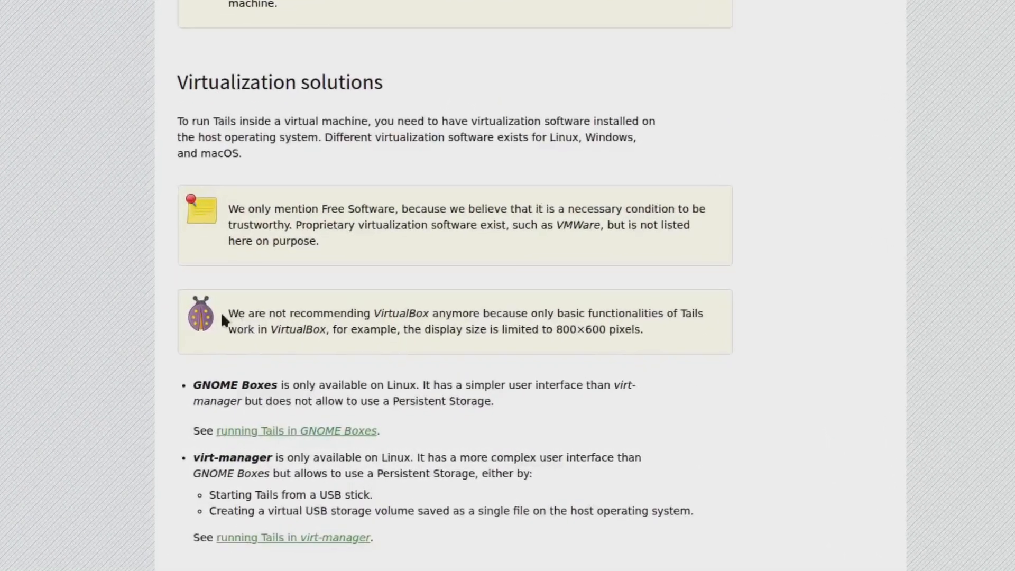
scroll("down", 3)
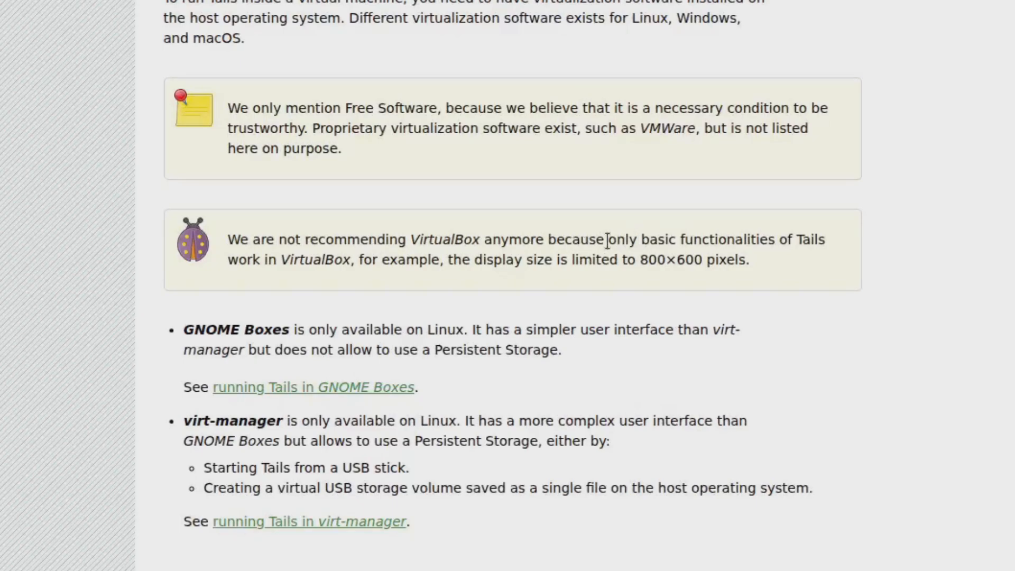
mouse_move(744, 307)
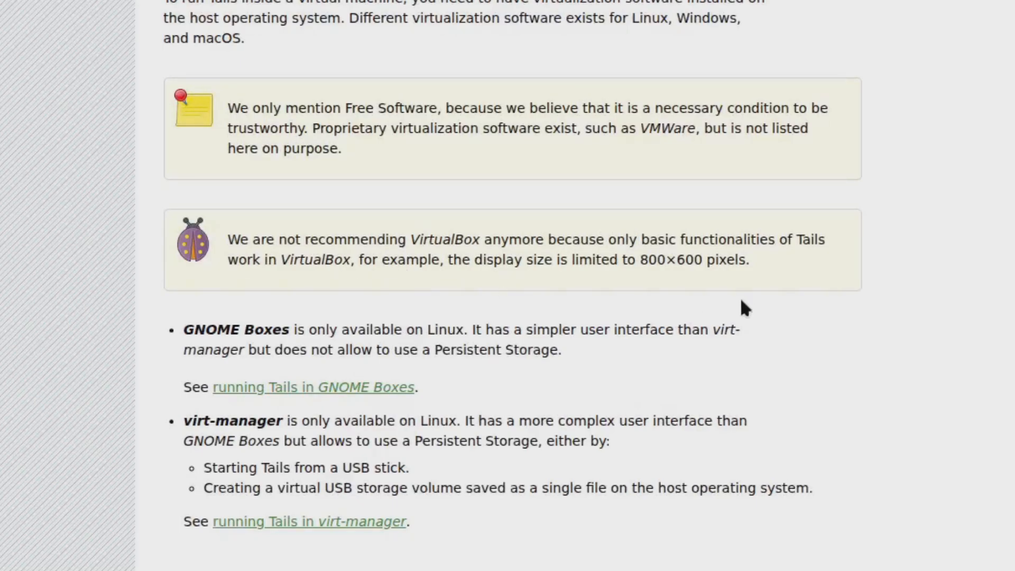
mouse_move(618, 287)
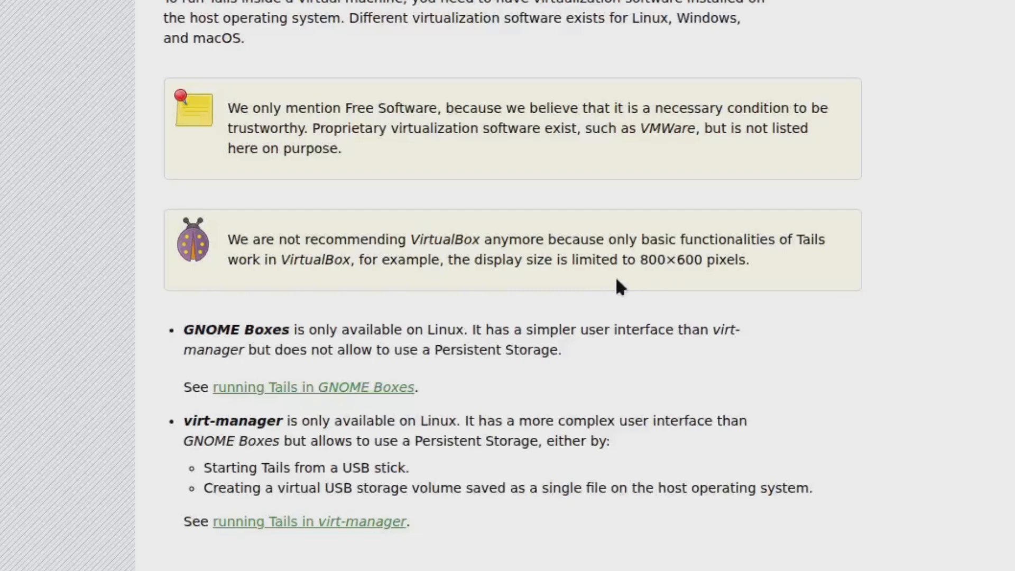
mouse_move(414, 267)
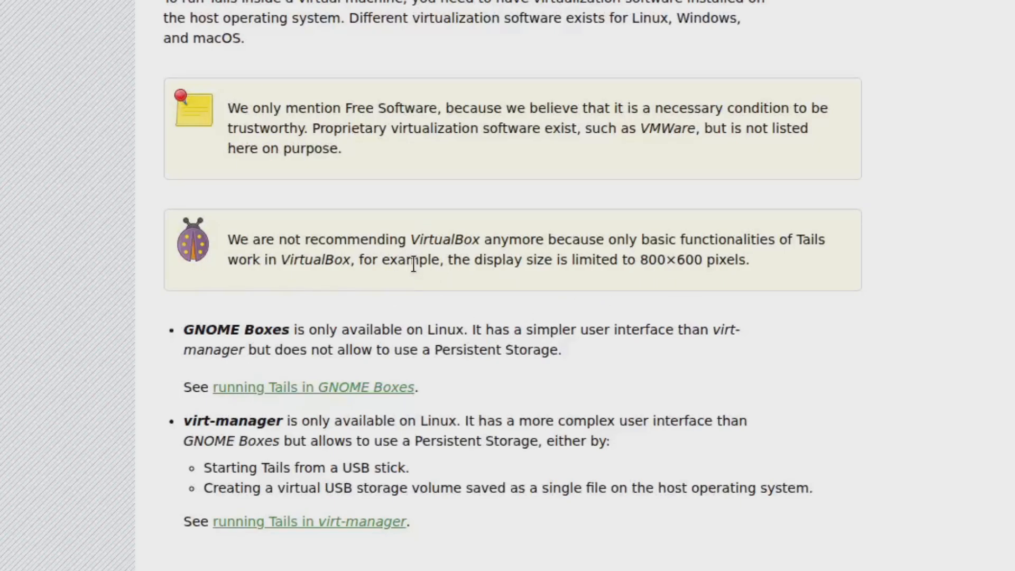
mouse_move(364, 259)
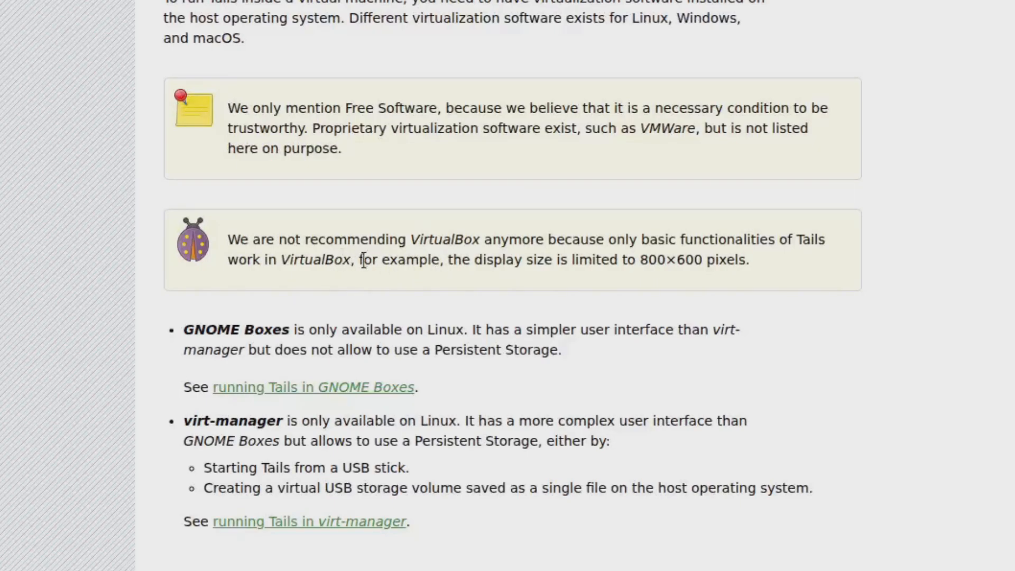
mouse_move(374, 260)
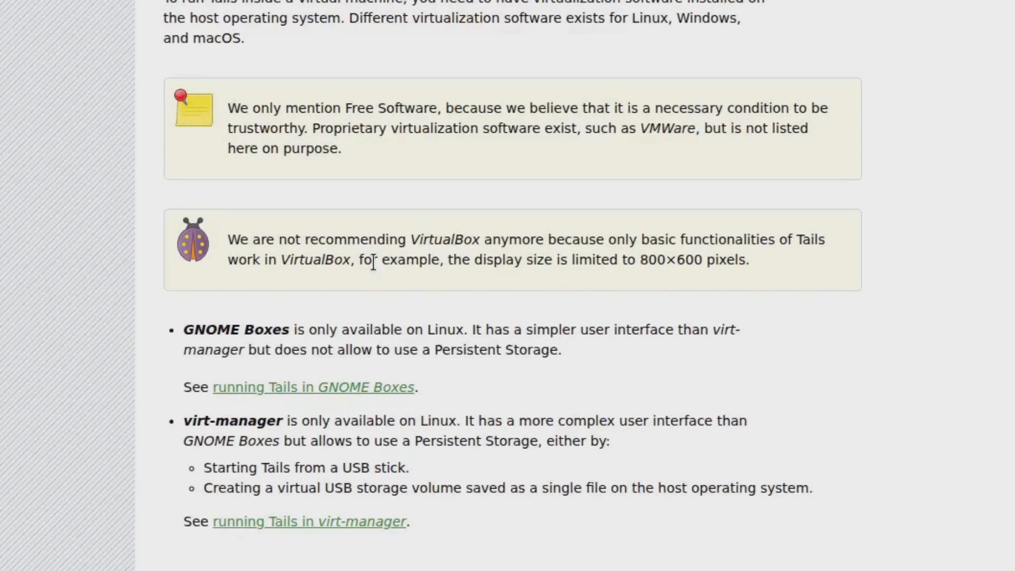
Go from the Tails home page through Install Tails to 'Burning a Tails DVD'
left_click(201, 9)
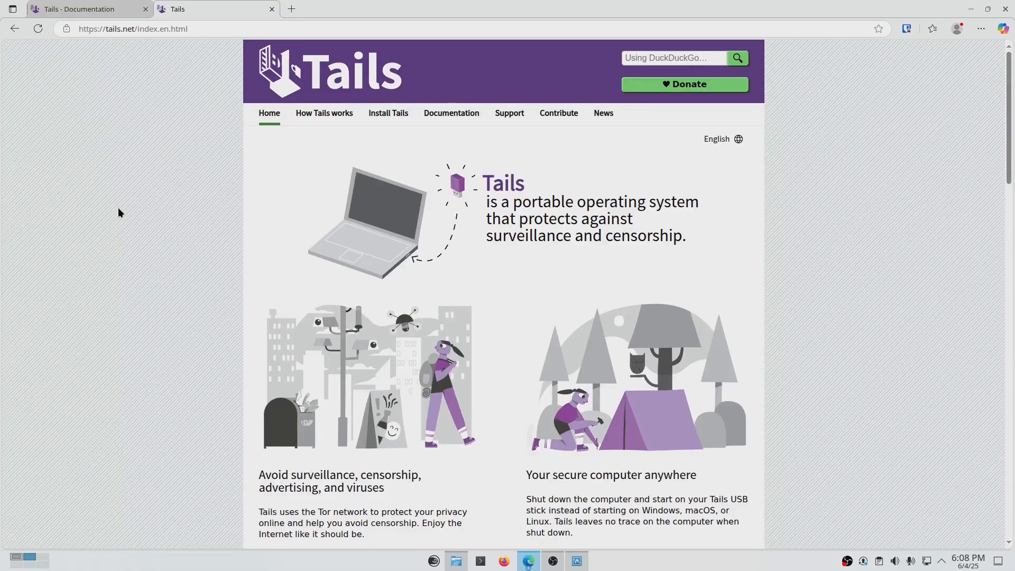
mouse_move(120, 218)
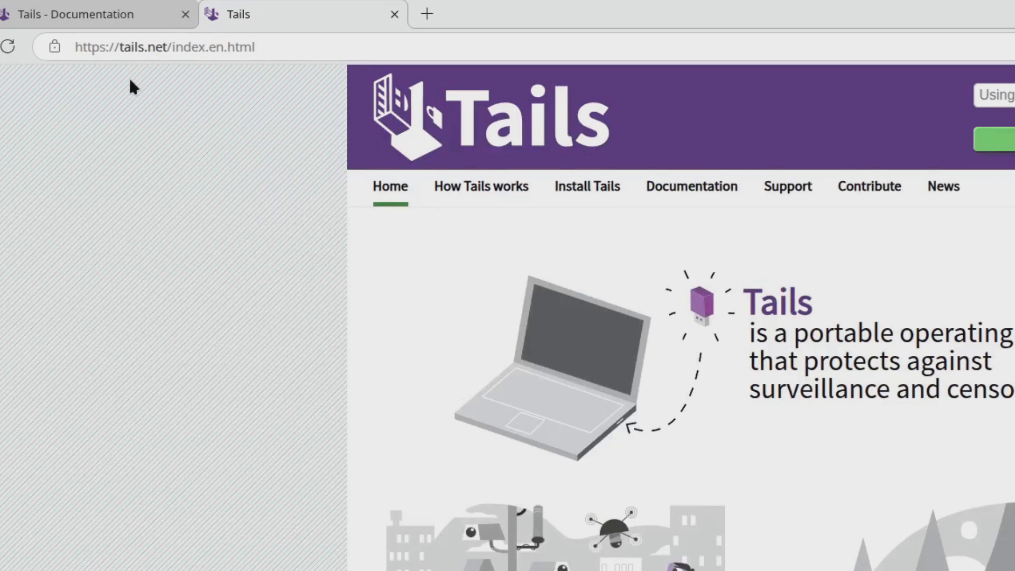
mouse_move(585, 190)
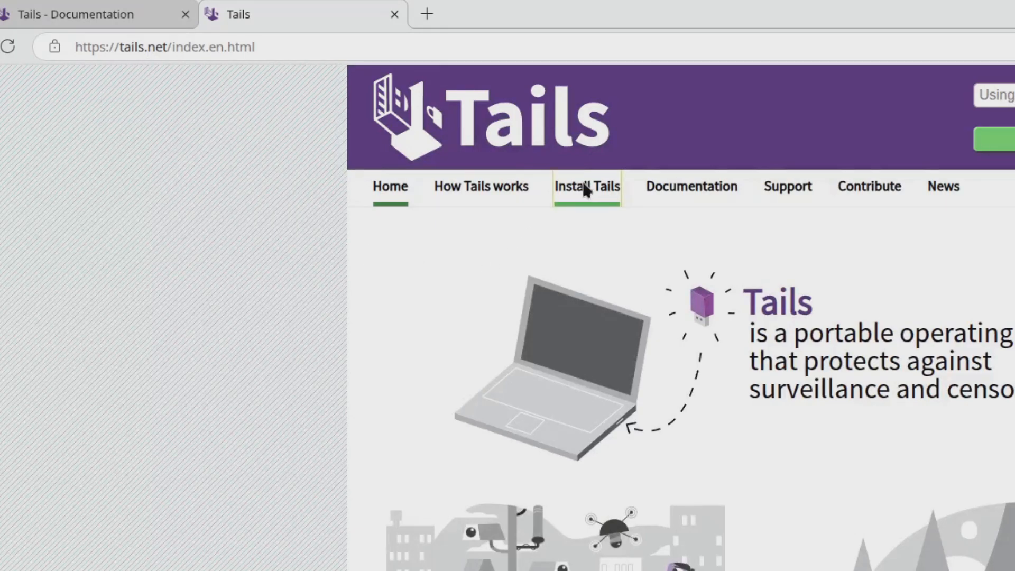
left_click(586, 187)
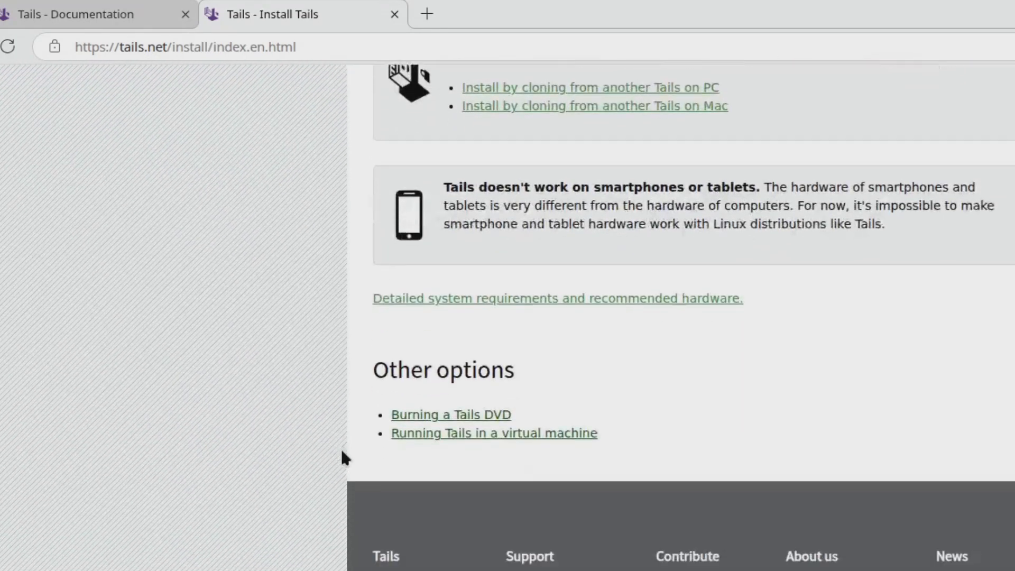
scroll("down", 3)
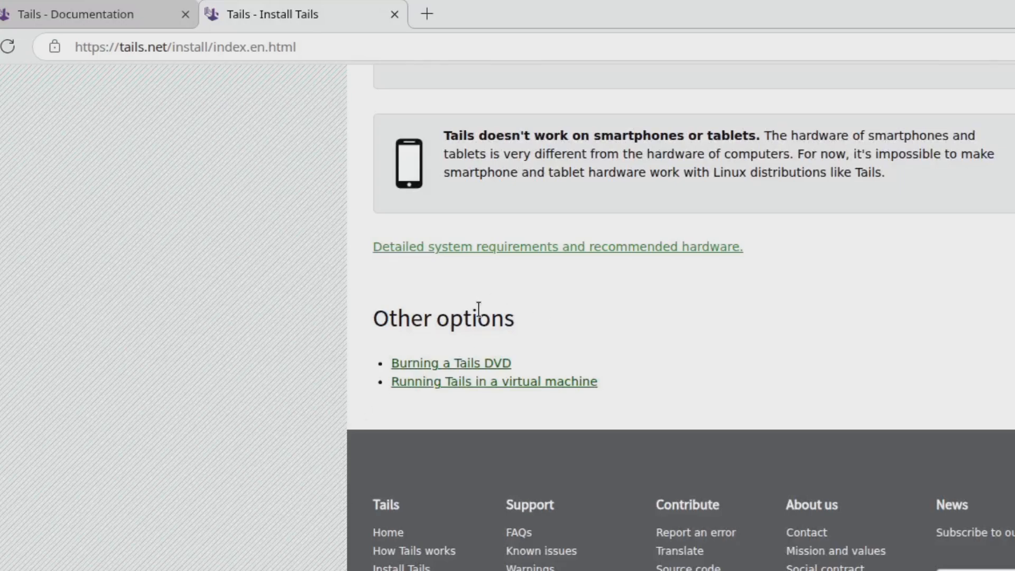
mouse_move(470, 373)
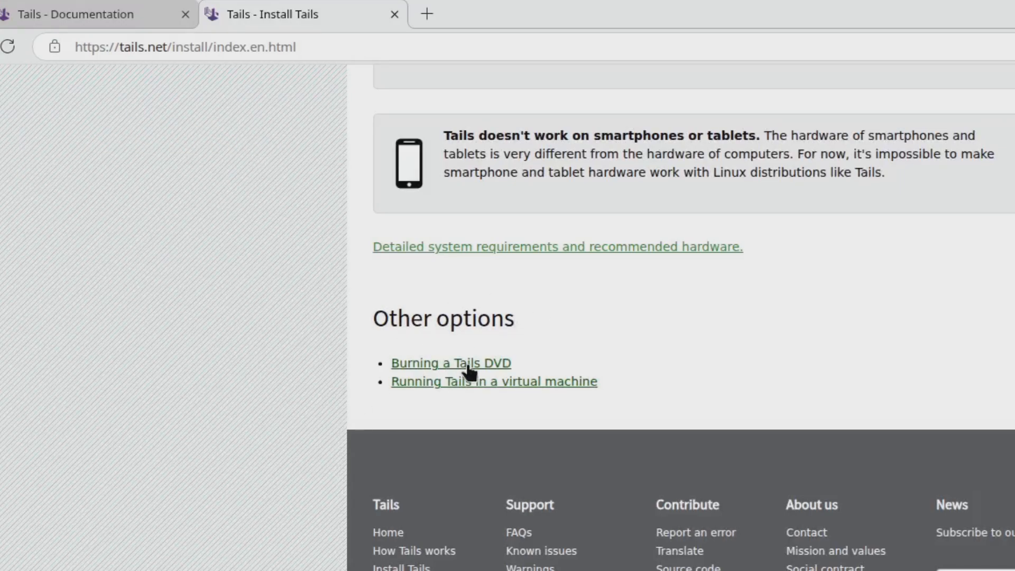
left_click(452, 363)
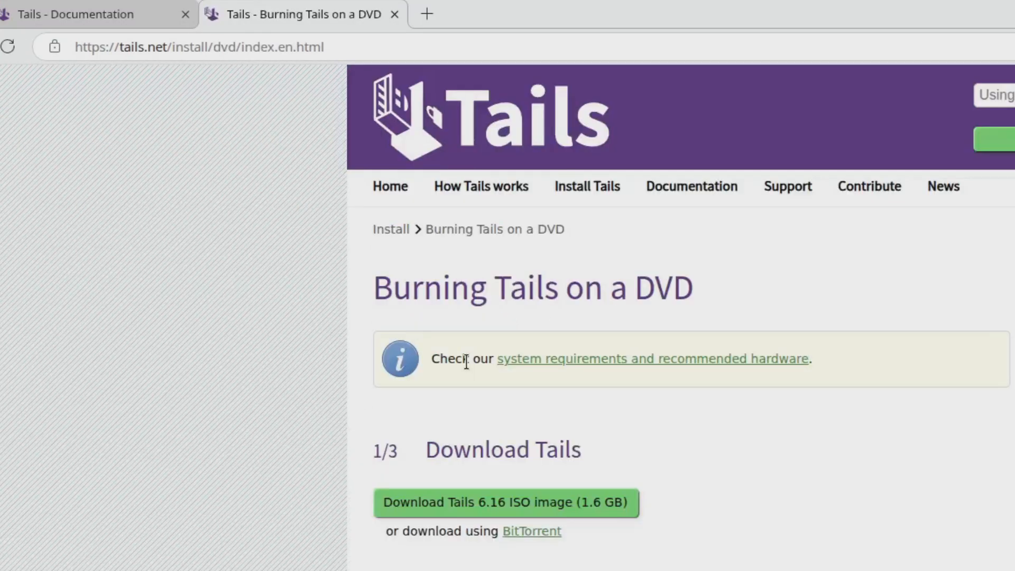
mouse_move(288, 366)
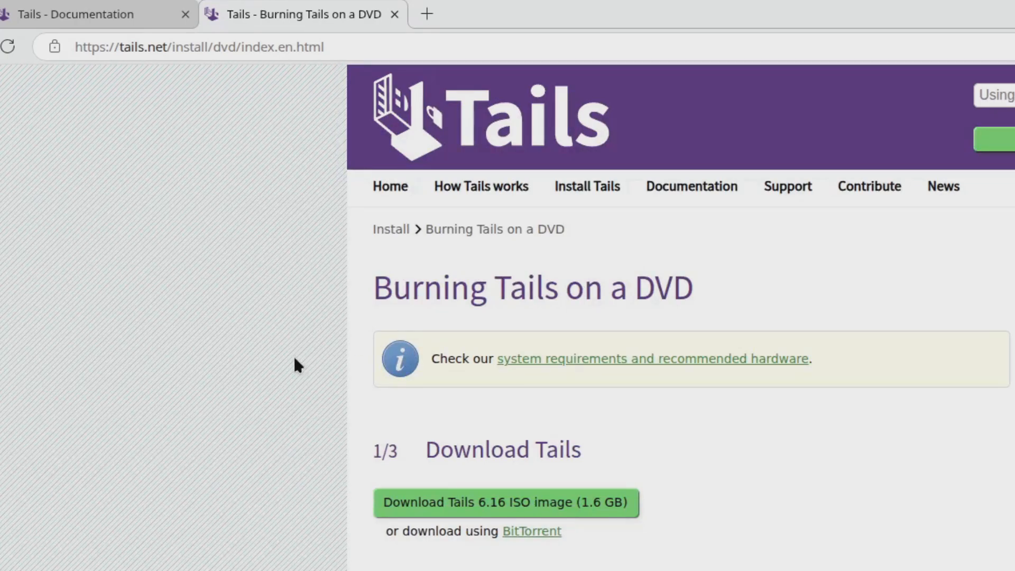
mouse_move(206, 392)
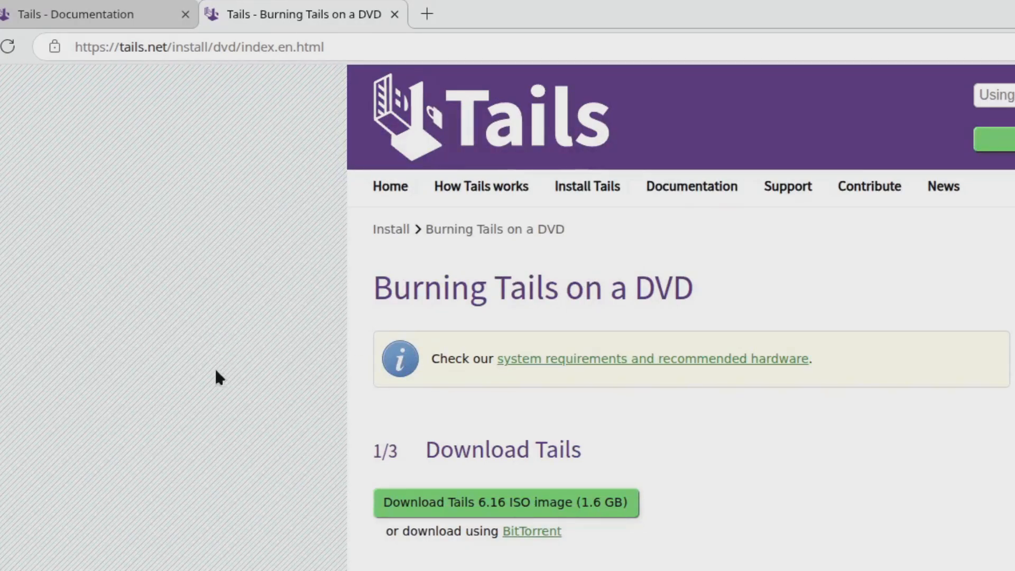
mouse_move(238, 356)
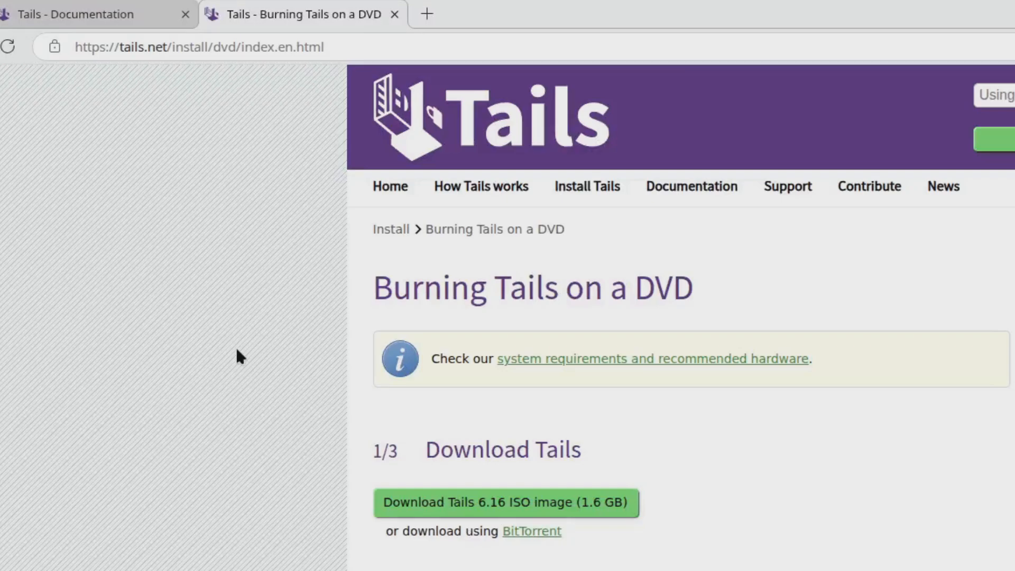
mouse_move(511, 517)
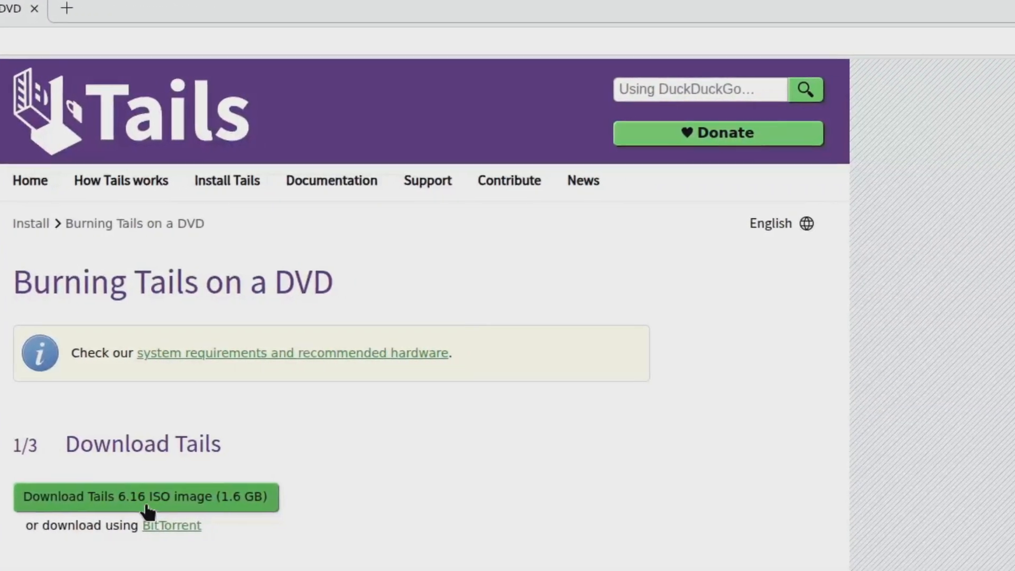
left_click(145, 496)
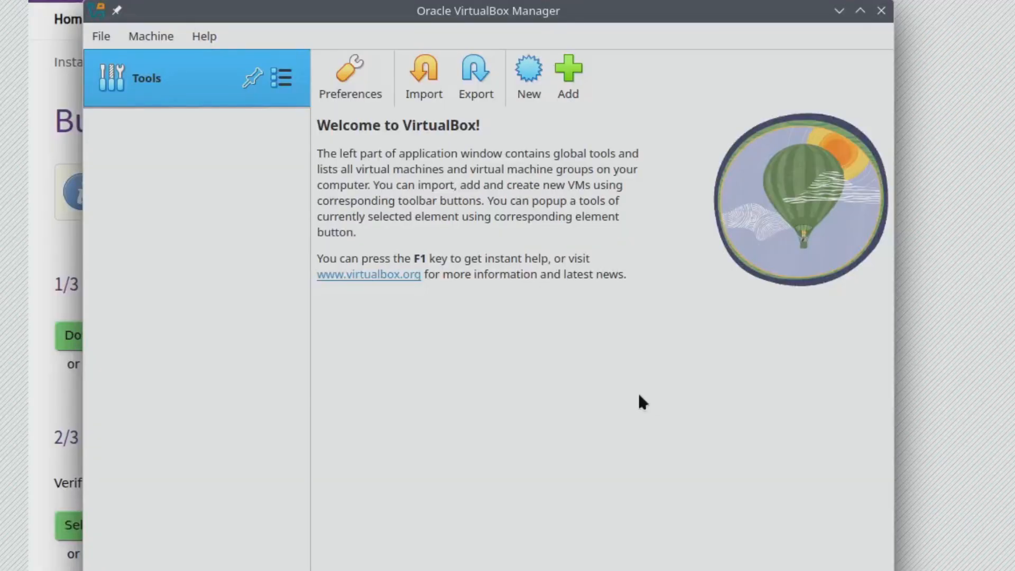
mouse_move(661, 389)
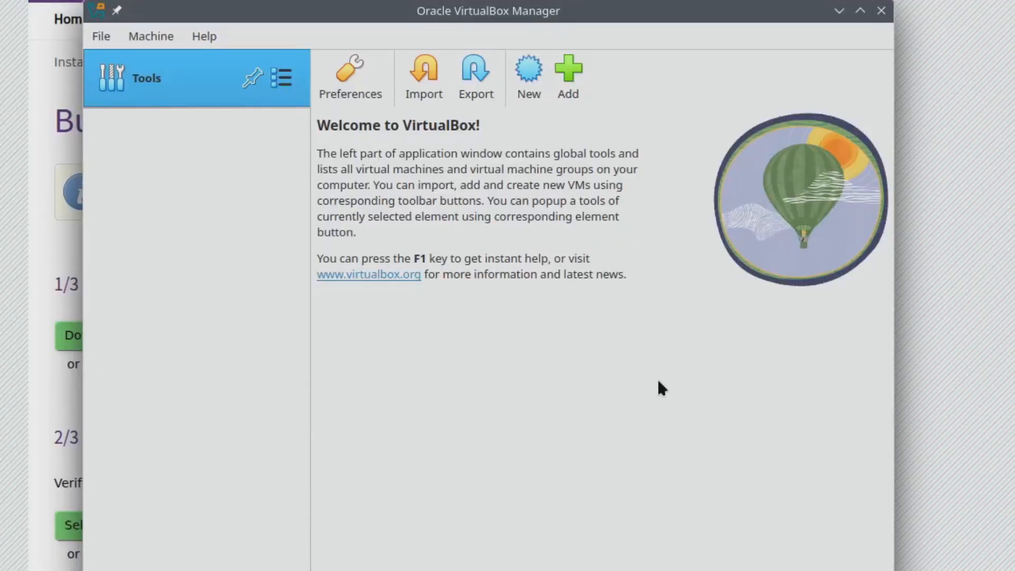
mouse_move(562, 407)
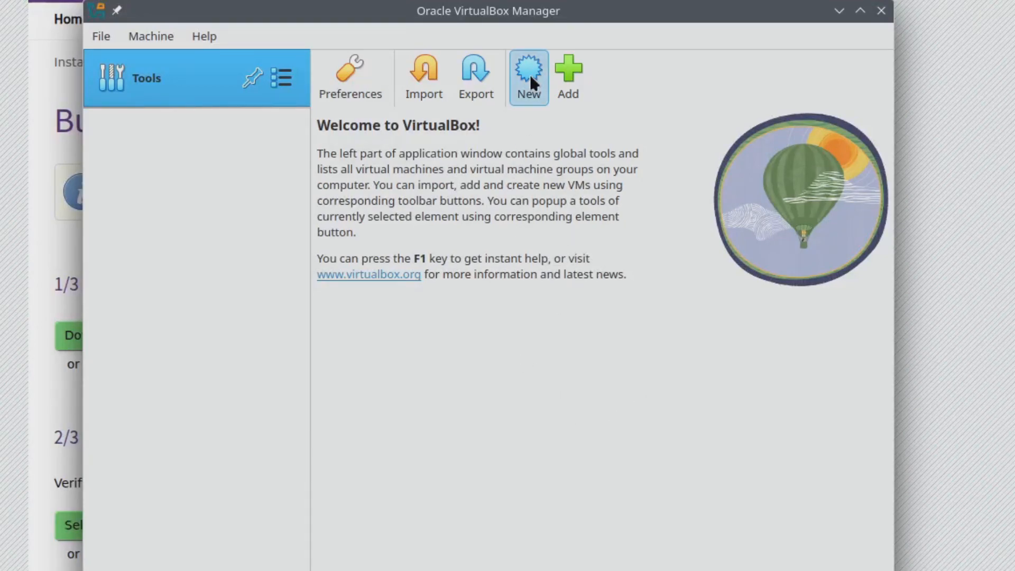
Start a new virtual machine and name it 'Tails OS'
left_click(528, 77)
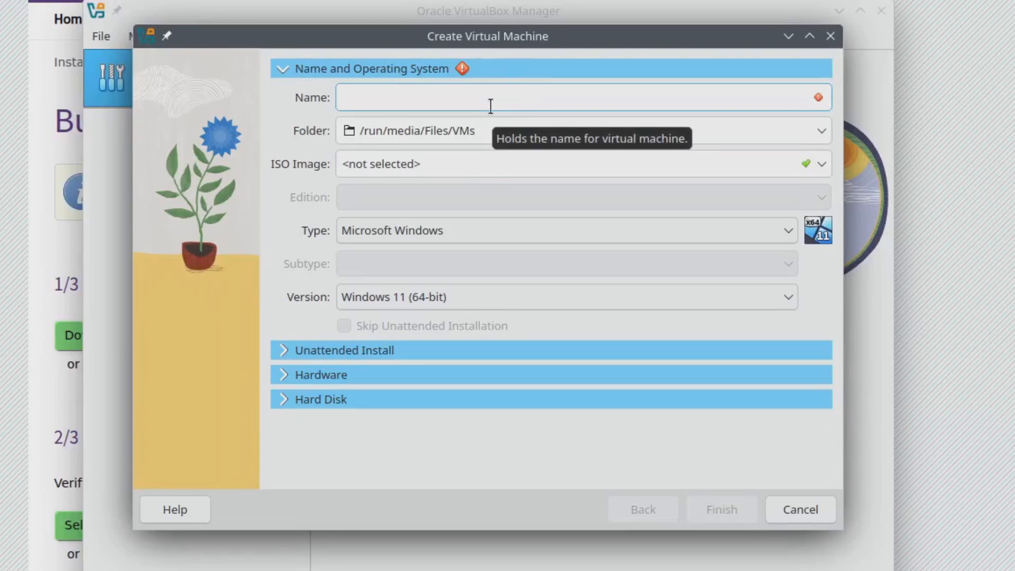
type("Tails OS")
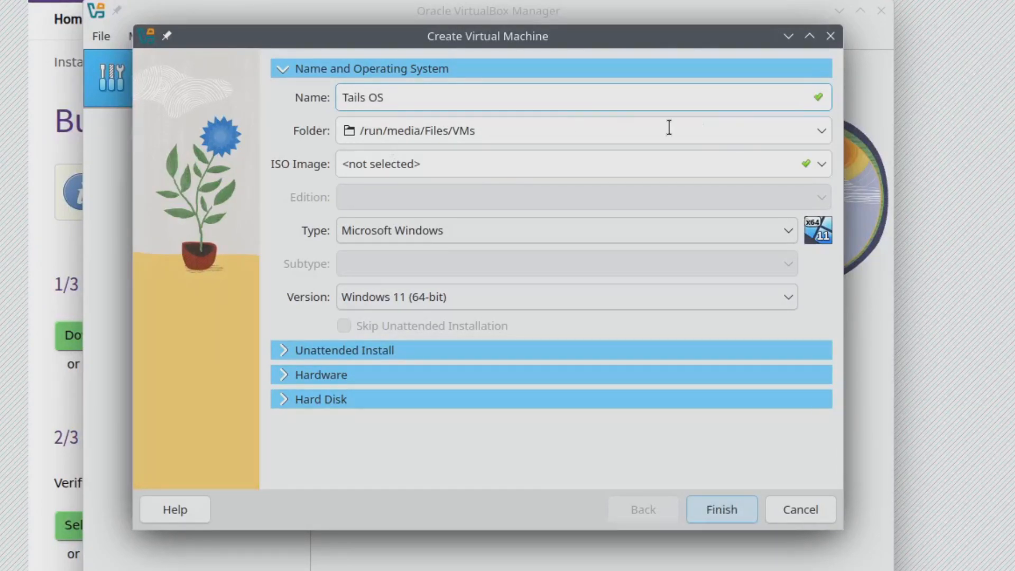
Attach tails-amd64-6.16.iso from Downloads as the machine's ISO image
left_click(822, 163)
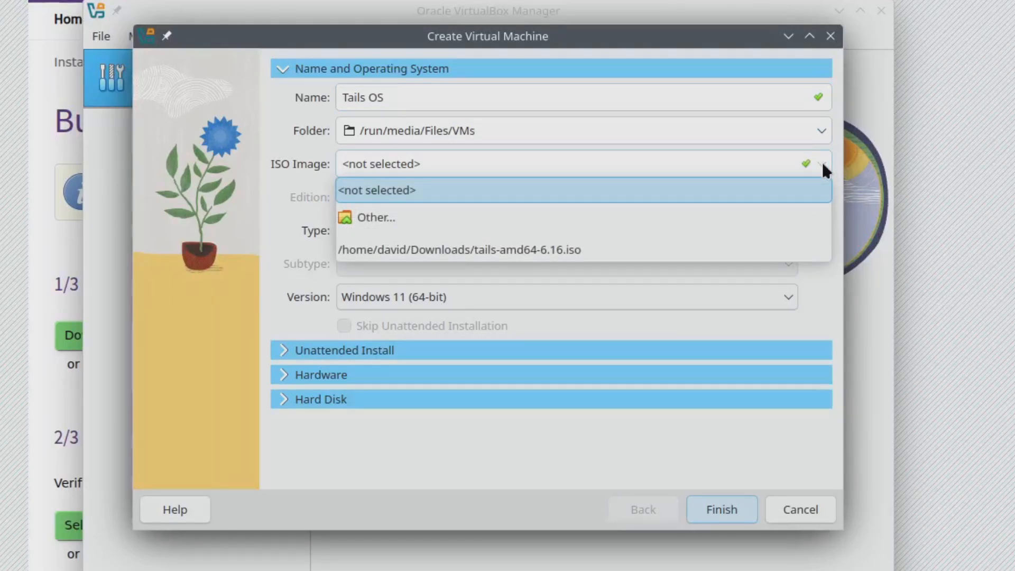
left_click(376, 218)
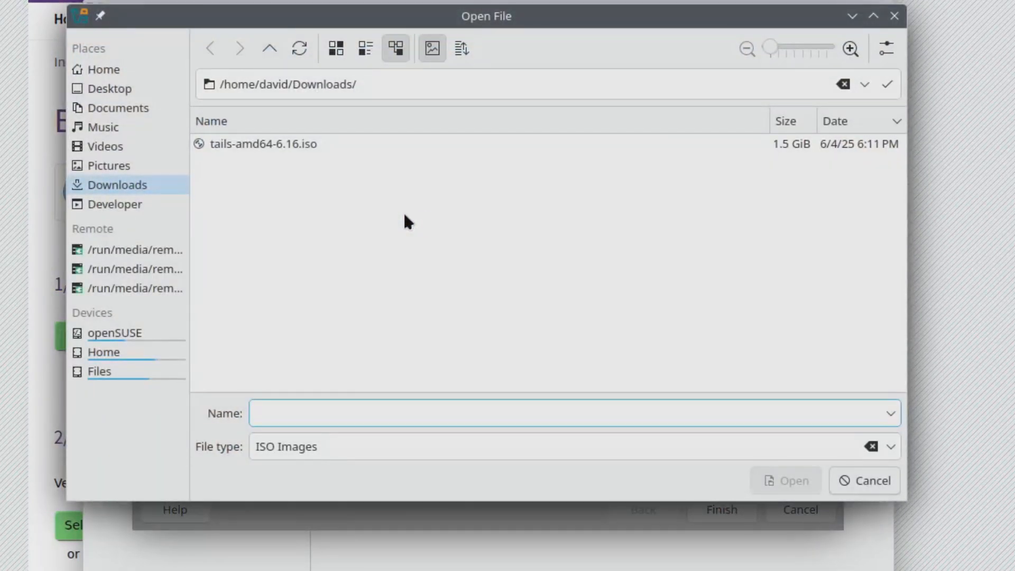
left_click(263, 144)
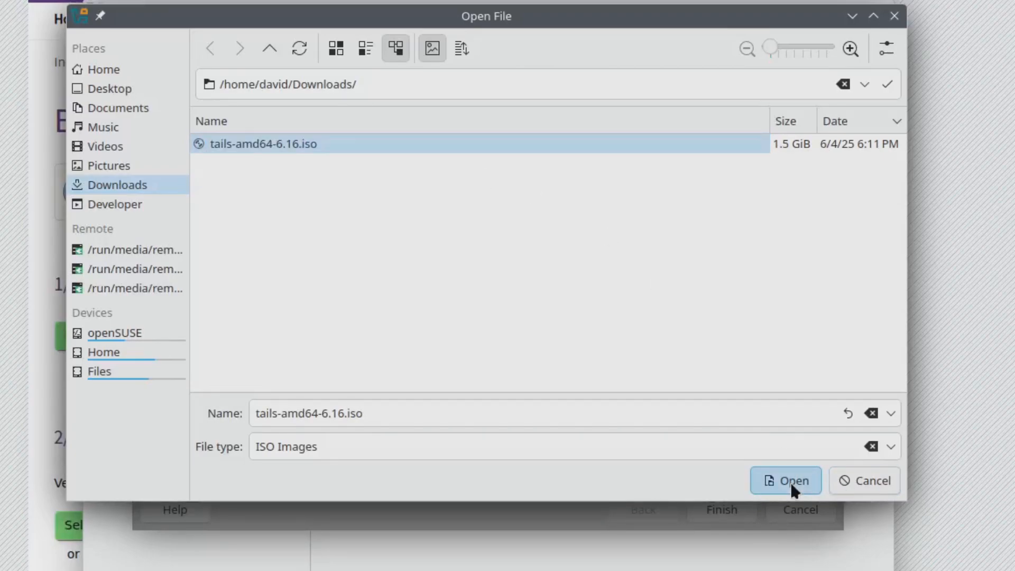
left_click(790, 481)
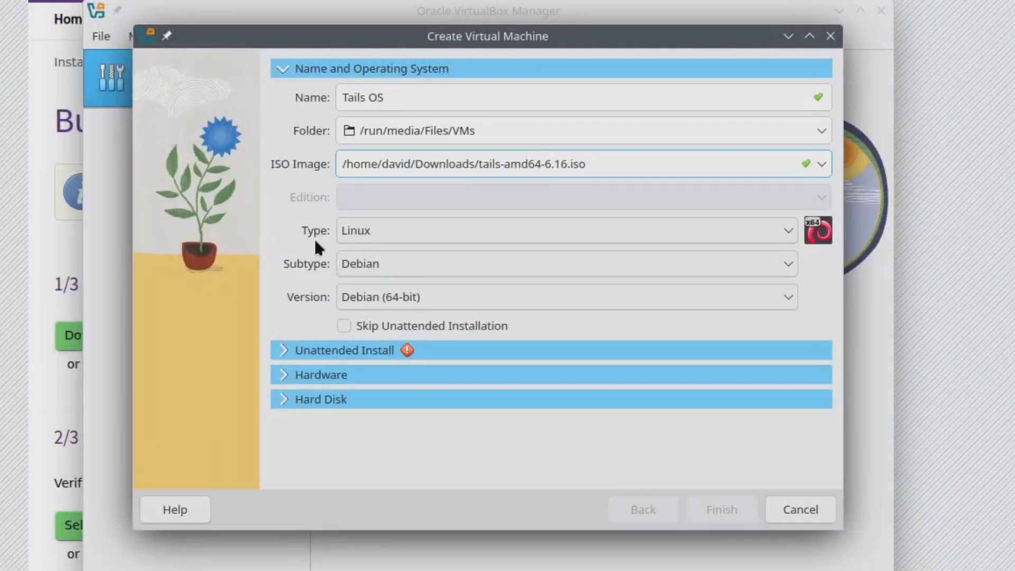
mouse_move(300, 248)
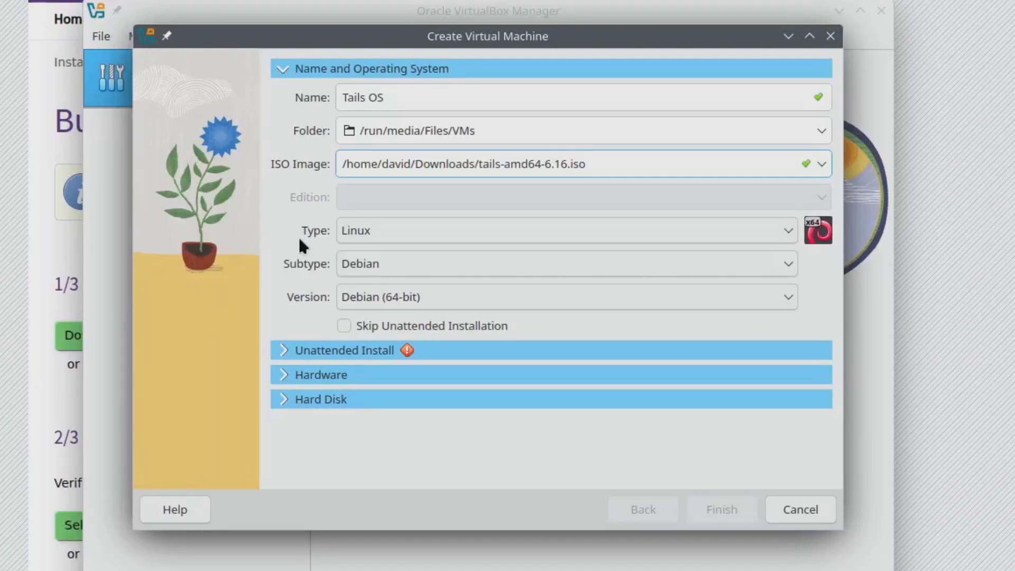
mouse_move(287, 313)
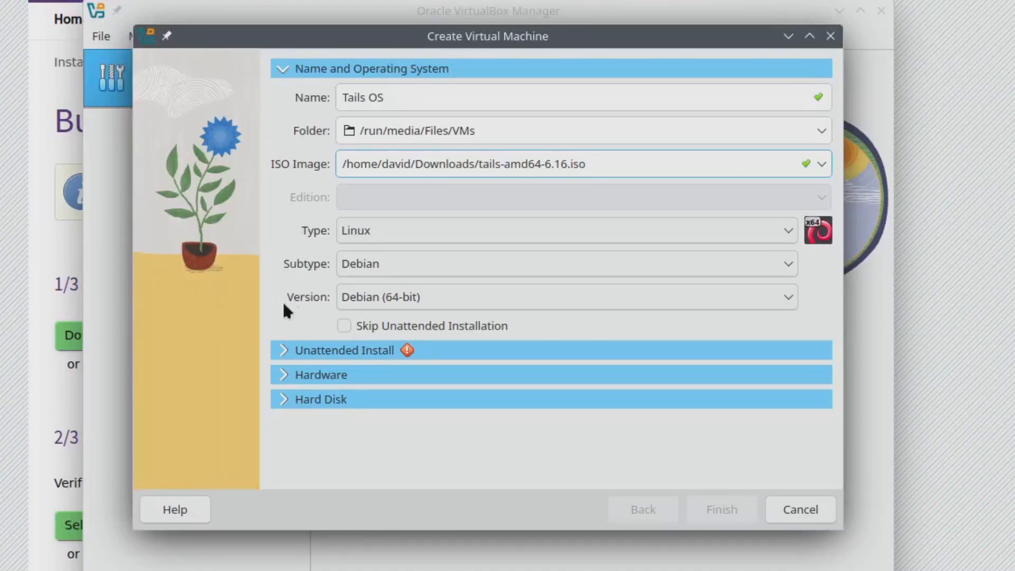
mouse_move(296, 317)
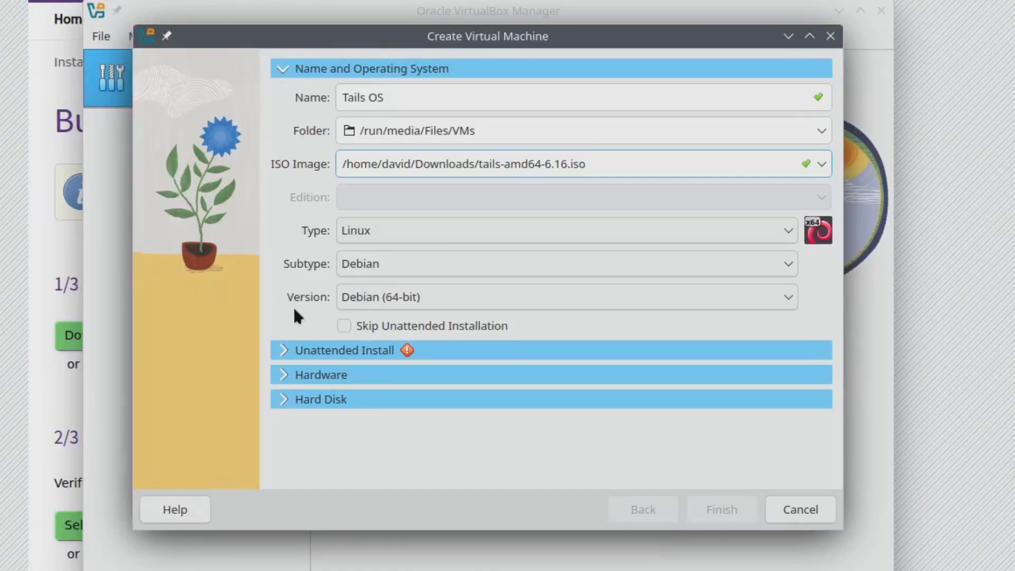
Enable Skip Unattended Installation for the Tails OS machine
left_click(588, 164)
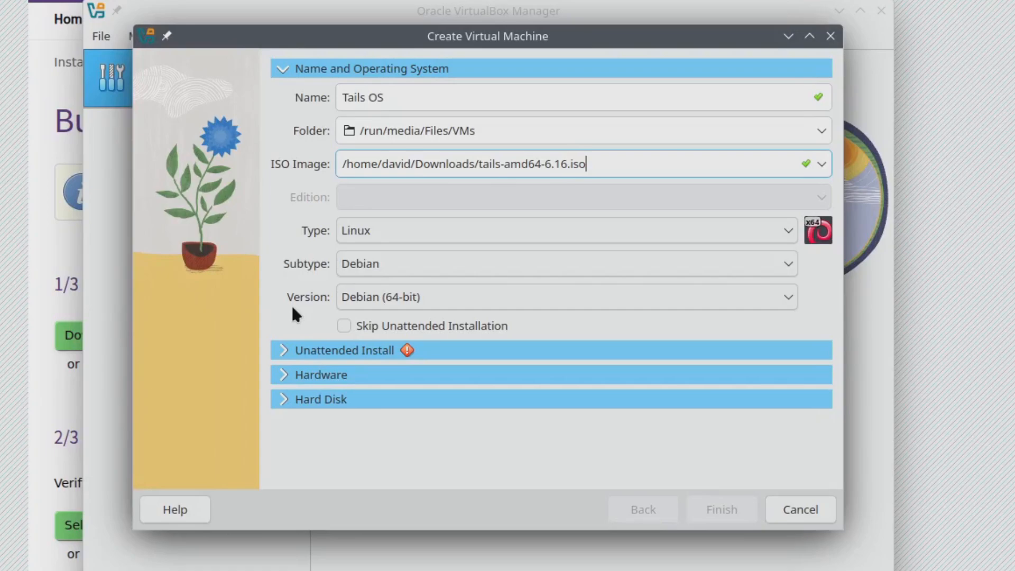
mouse_move(333, 322)
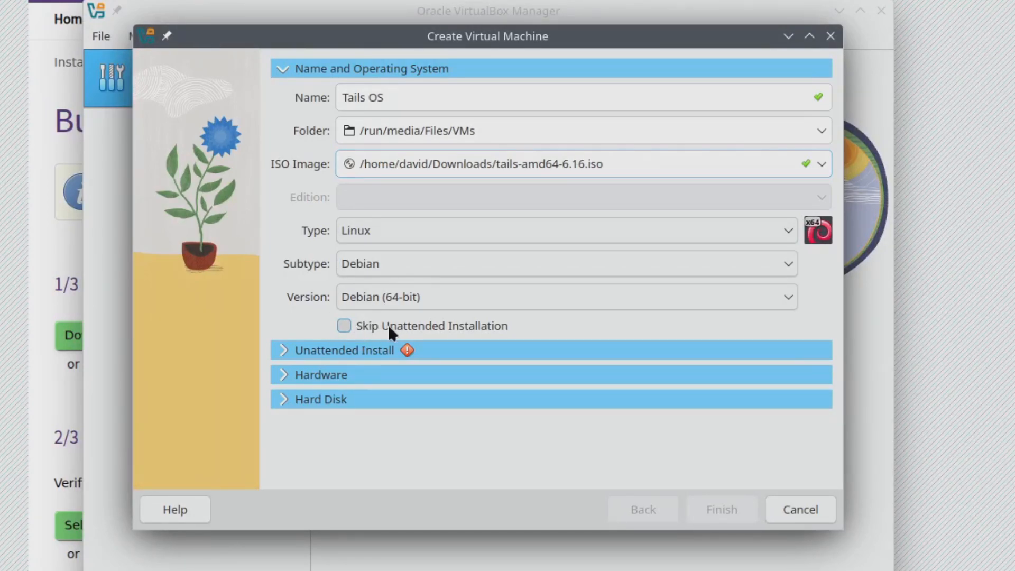
left_click(343, 325)
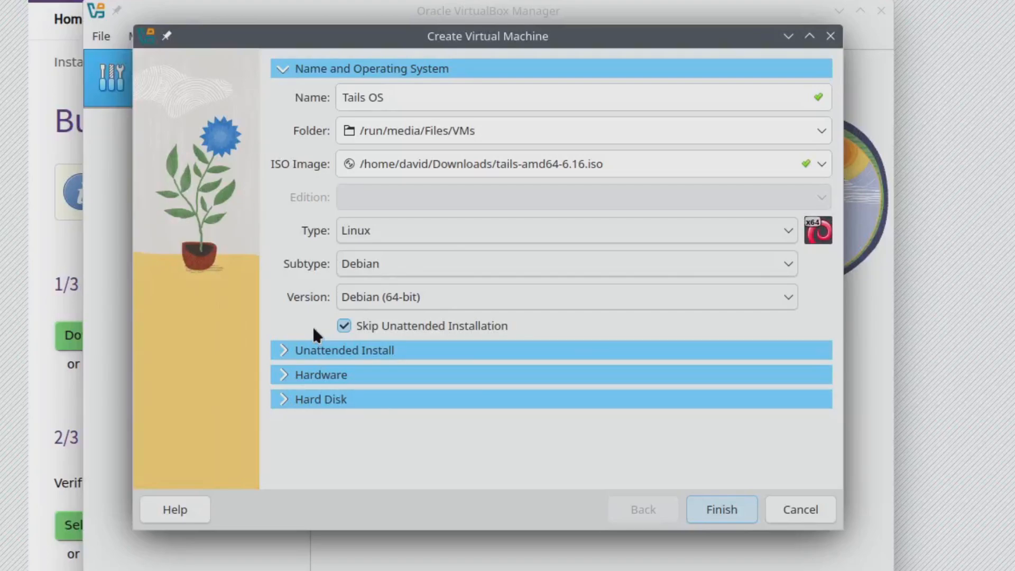
mouse_move(374, 333)
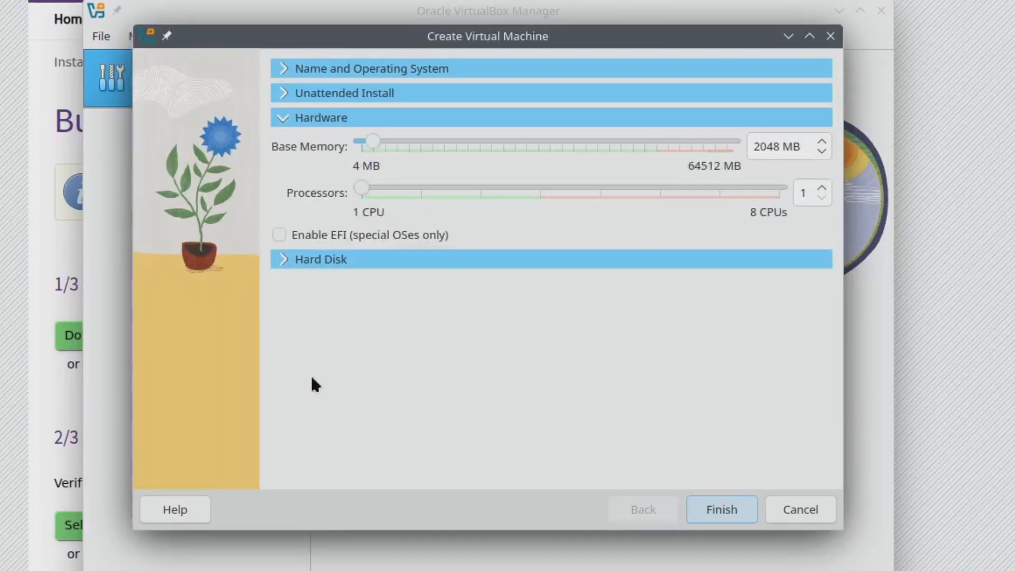
mouse_move(687, 182)
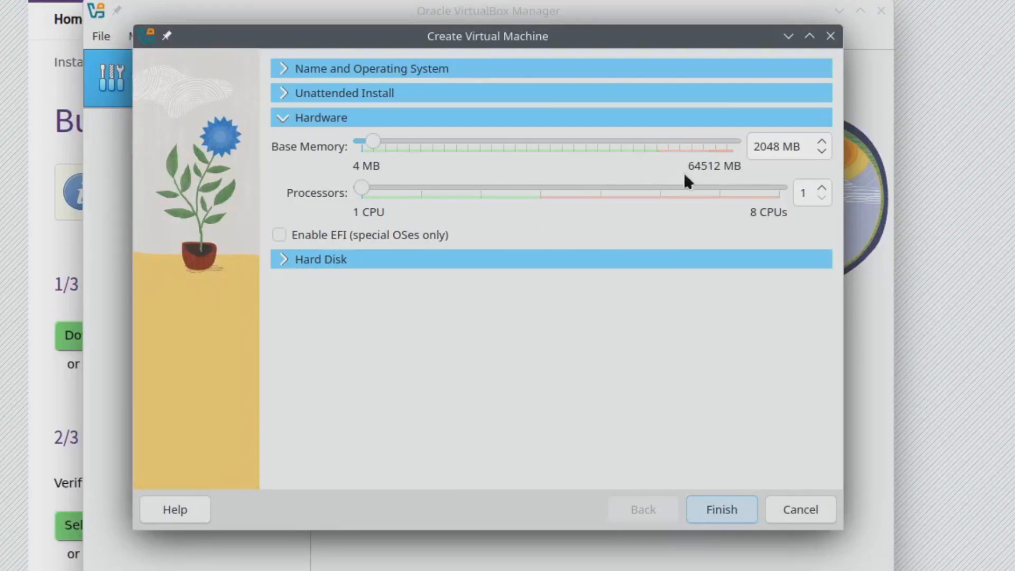
mouse_move(731, 152)
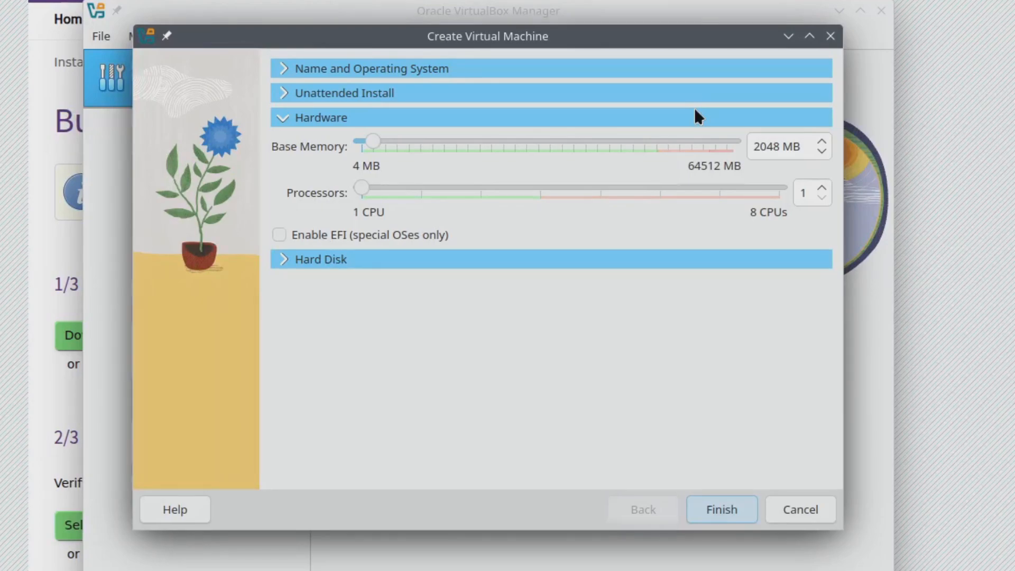
Raise base memory from 2048 MB to 4096 MB
left_click(777, 147)
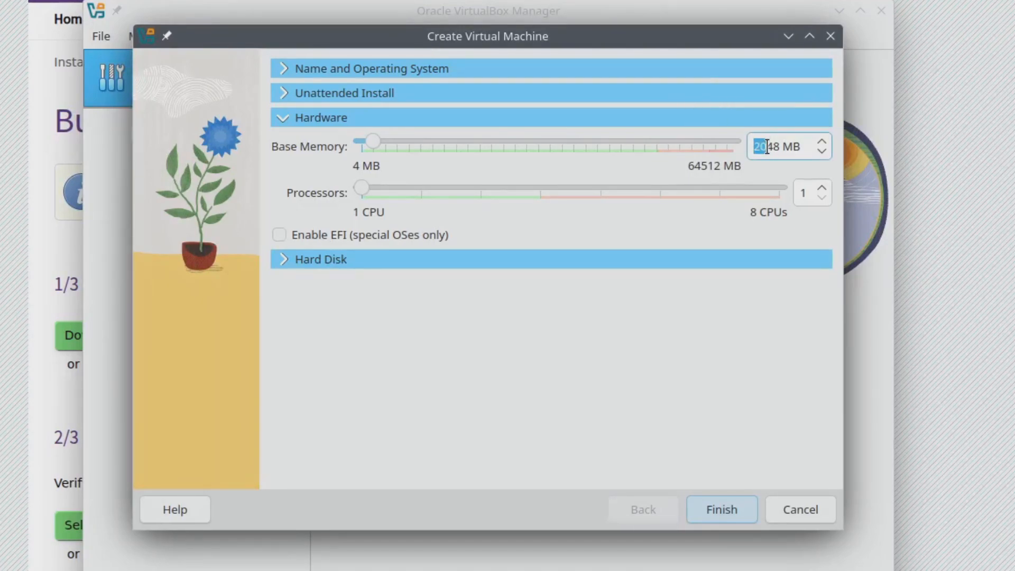
type("4096")
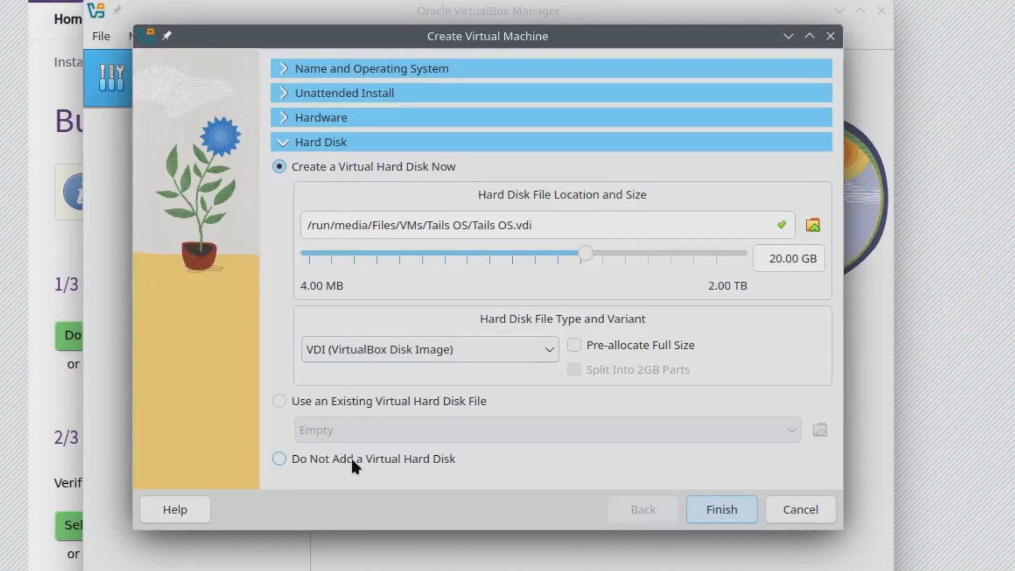
Choose 'Do Not Add a Virtual Hard Disk' and finish the wizard
left_click(279, 458)
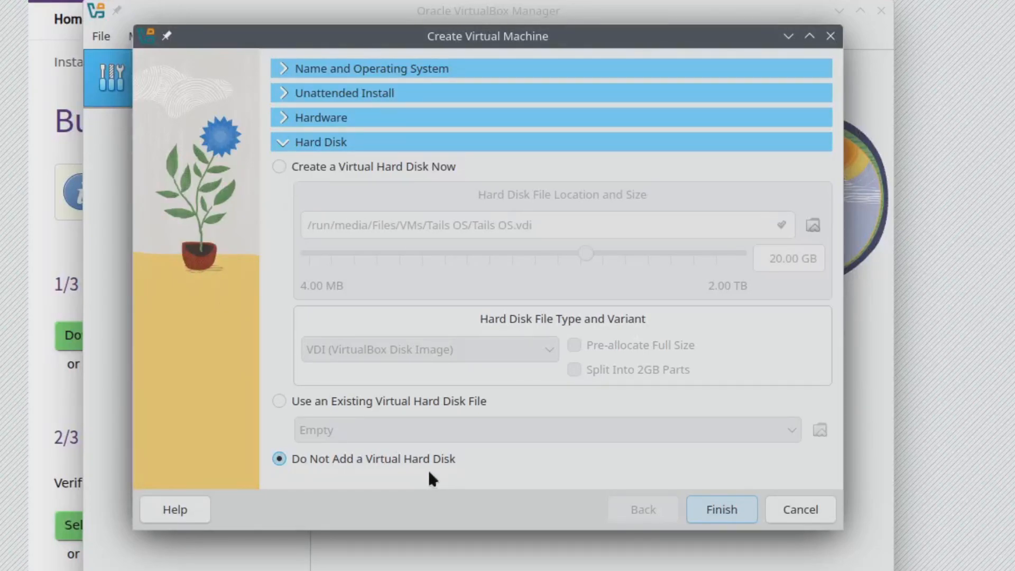
mouse_move(710, 494)
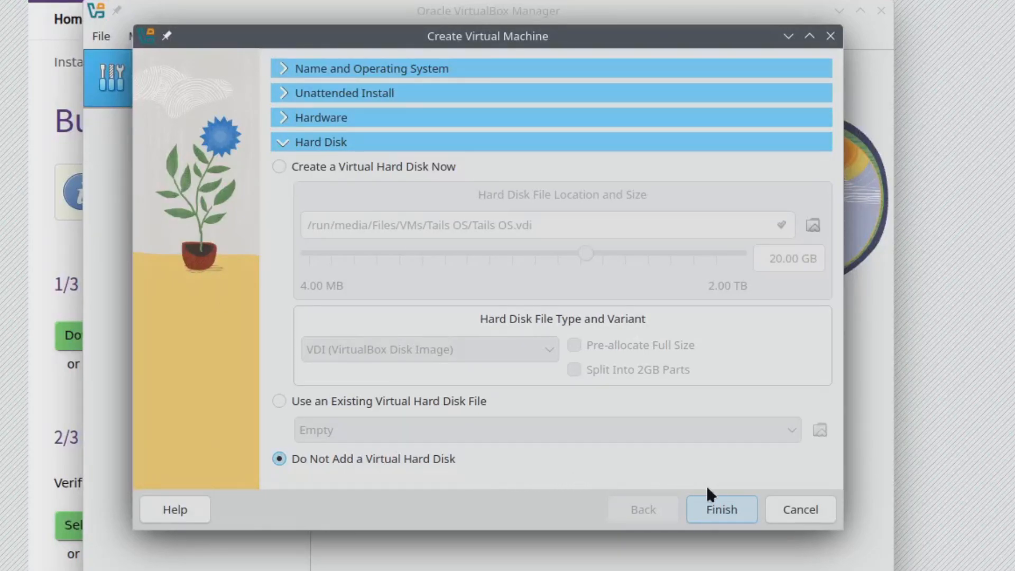
left_click(721, 509)
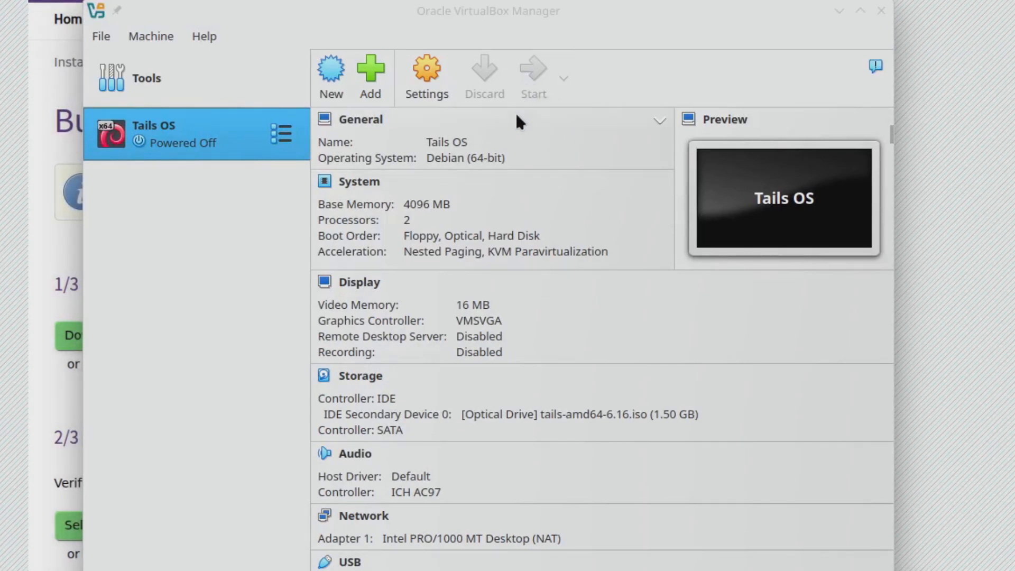
Boot Tails OS and choose Start Tails on the Welcome screen with defaults
left_click(533, 71)
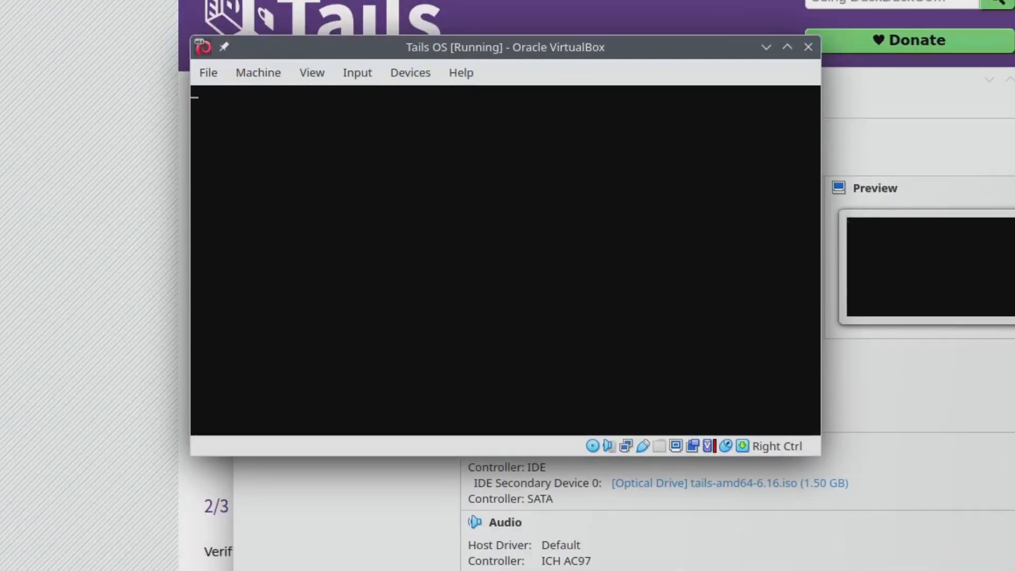
left_click(788, 47)
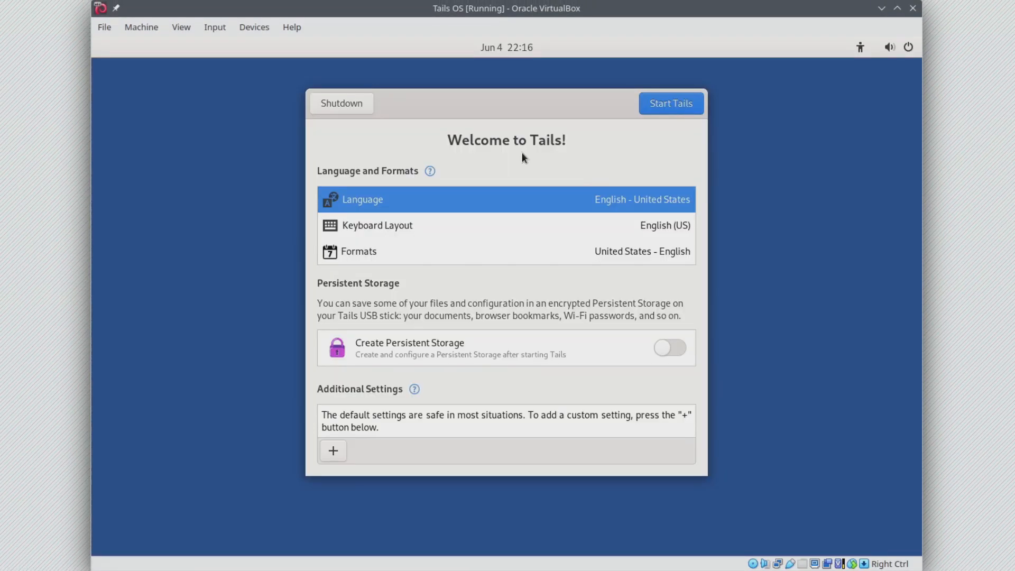
mouse_move(513, 224)
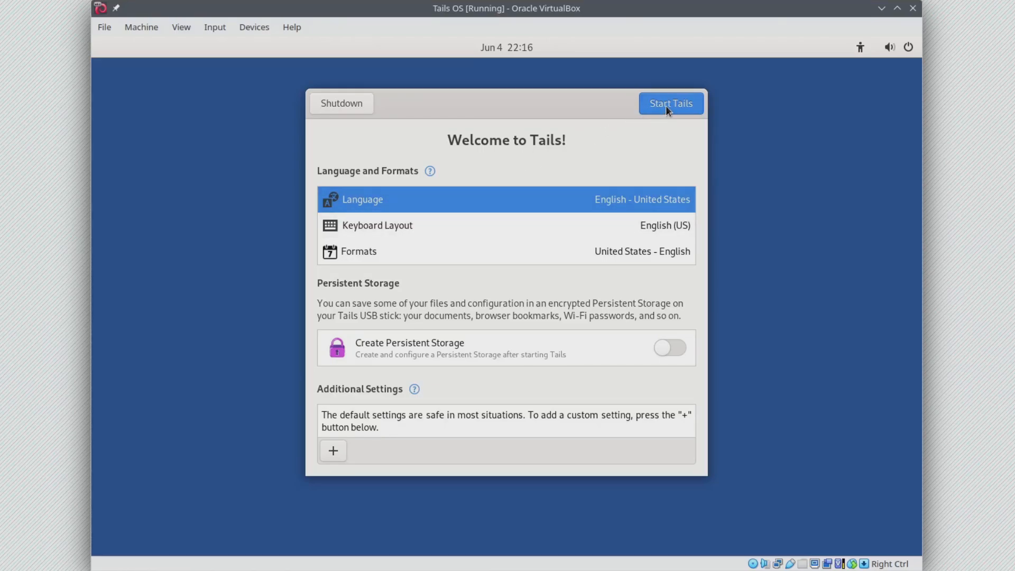
left_click(671, 103)
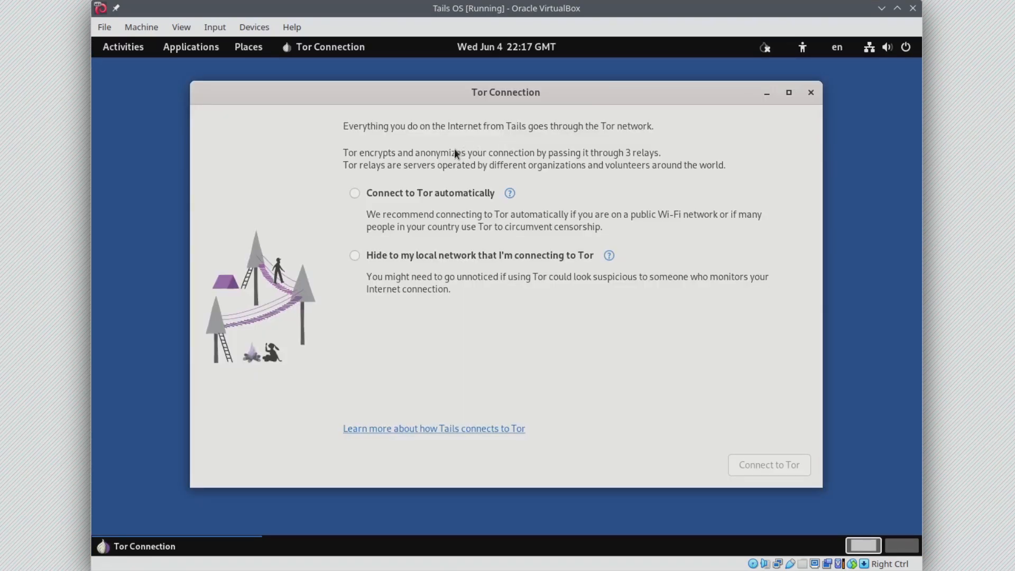
mouse_move(423, 174)
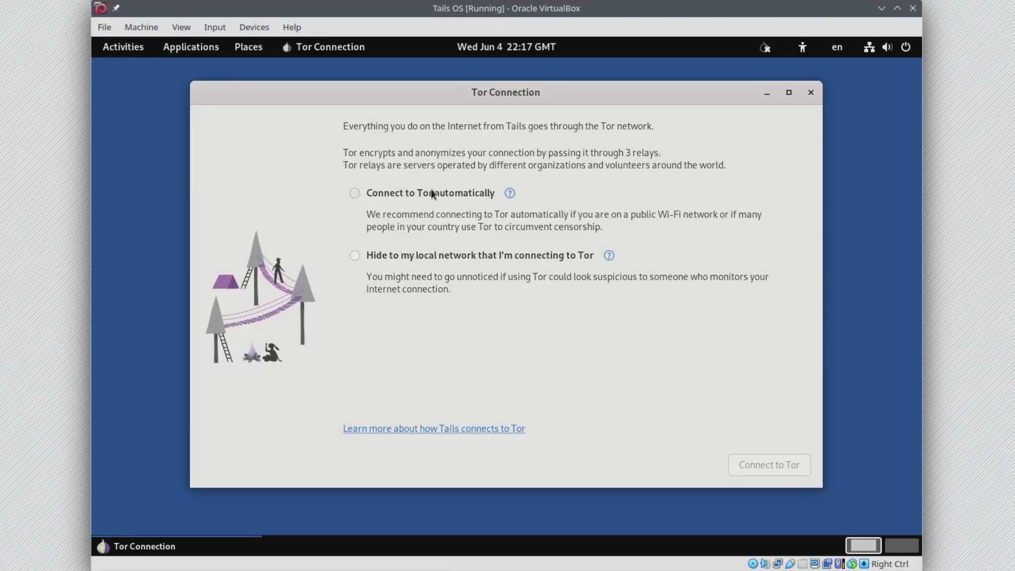
Select 'Connect to Tor automatically' and begin the Tor connection
left_click(354, 192)
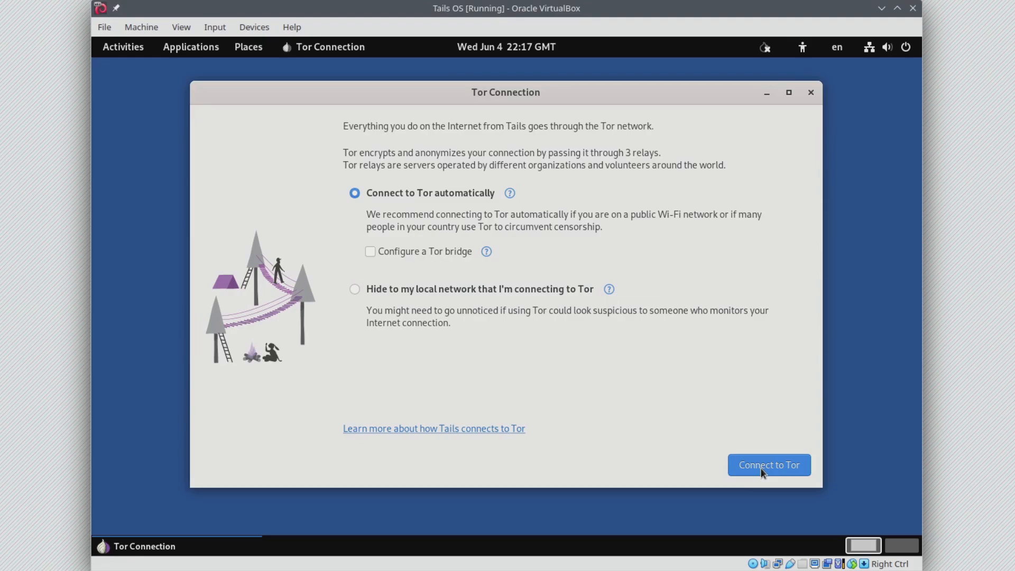
left_click(769, 465)
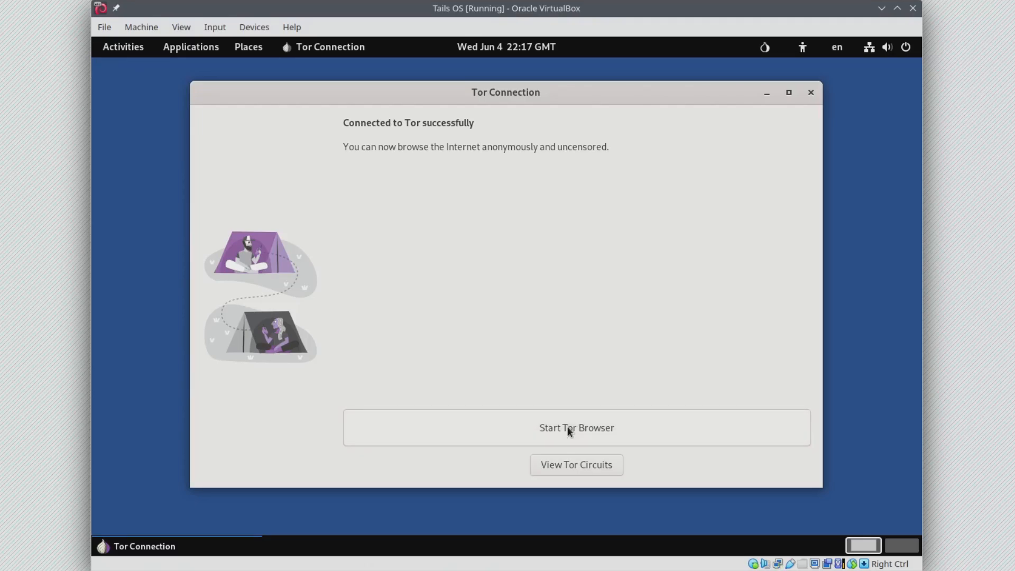
Launch Tor Browser and load google.com, reaching the German cookie consent notice
left_click(576, 427)
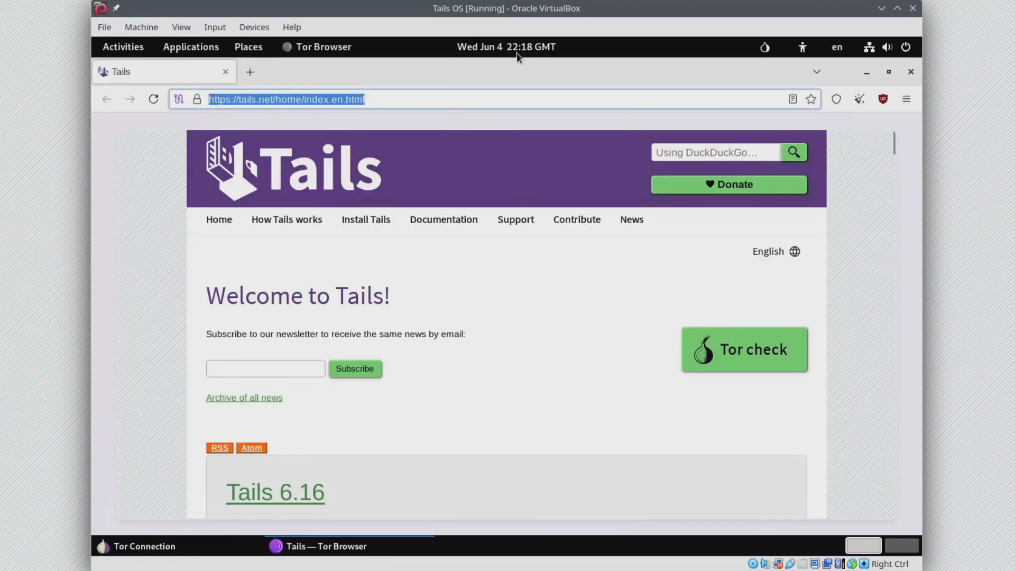
type("google.")
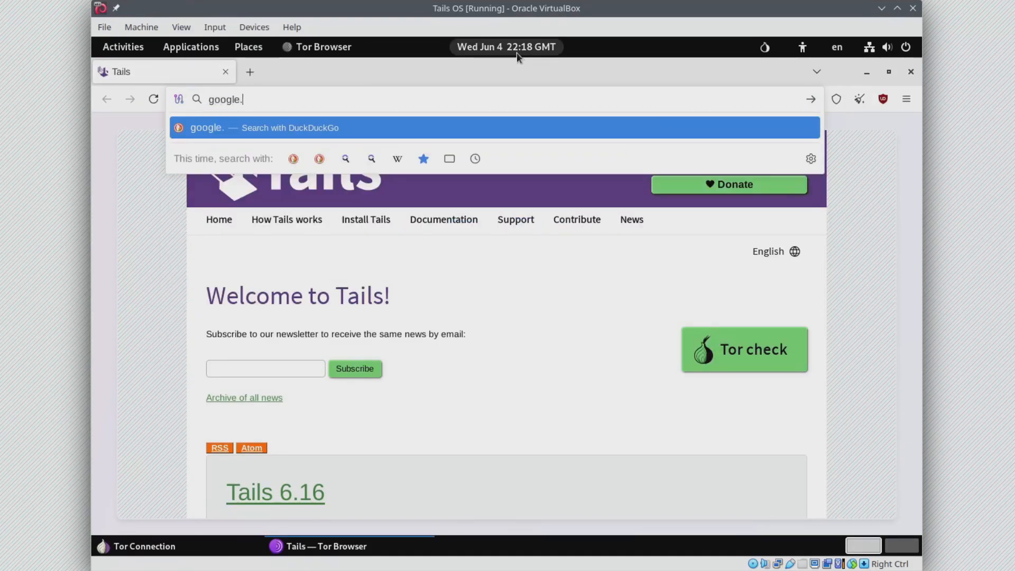
key("Enter")
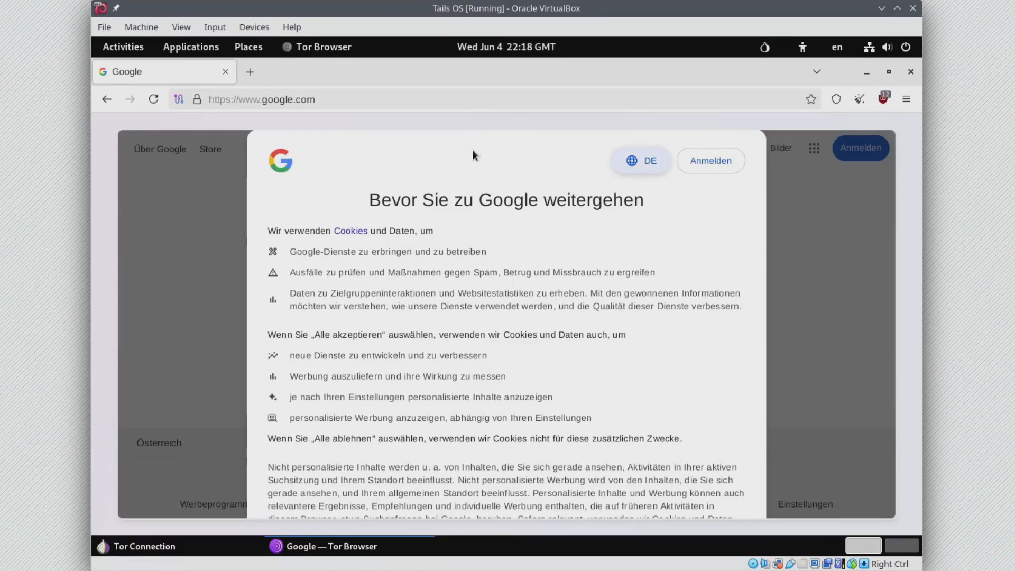
mouse_move(622, 252)
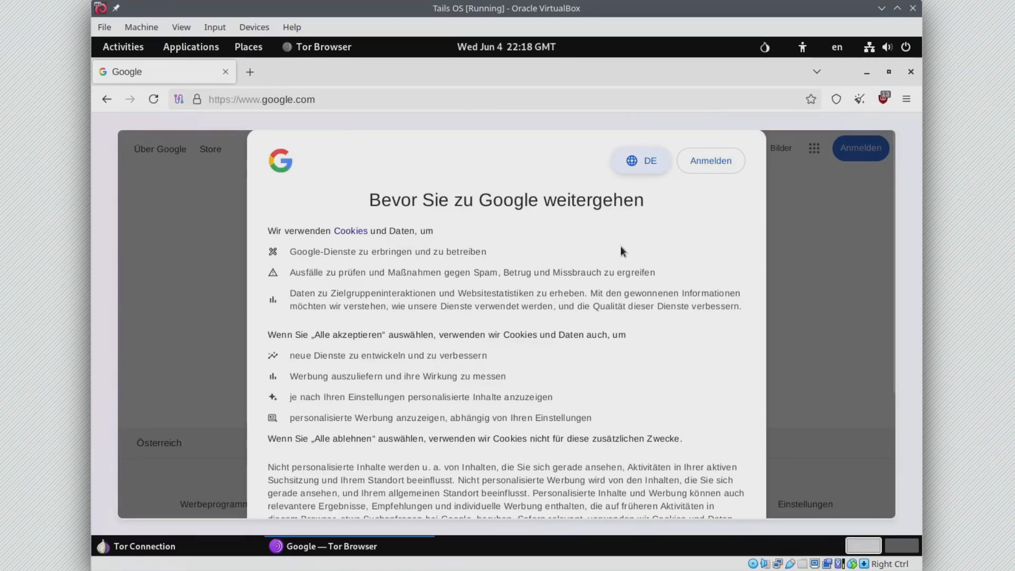
mouse_move(623, 265)
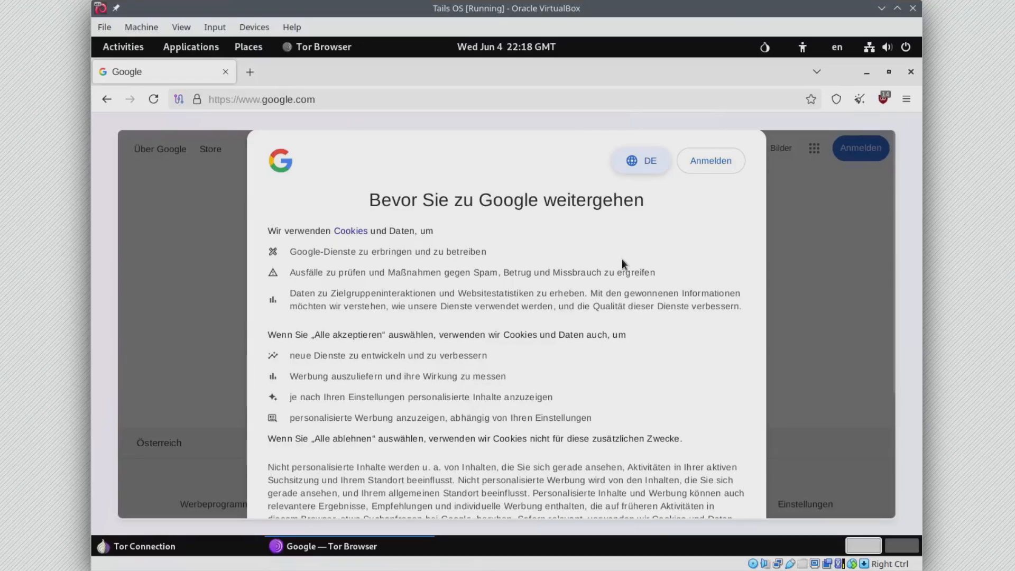
mouse_move(660, 268)
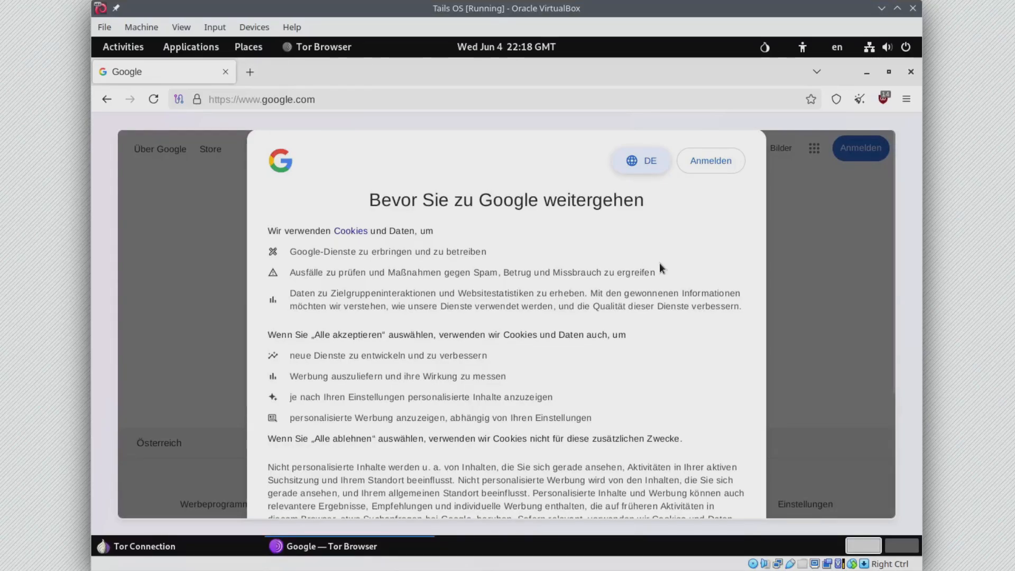
mouse_move(650, 269)
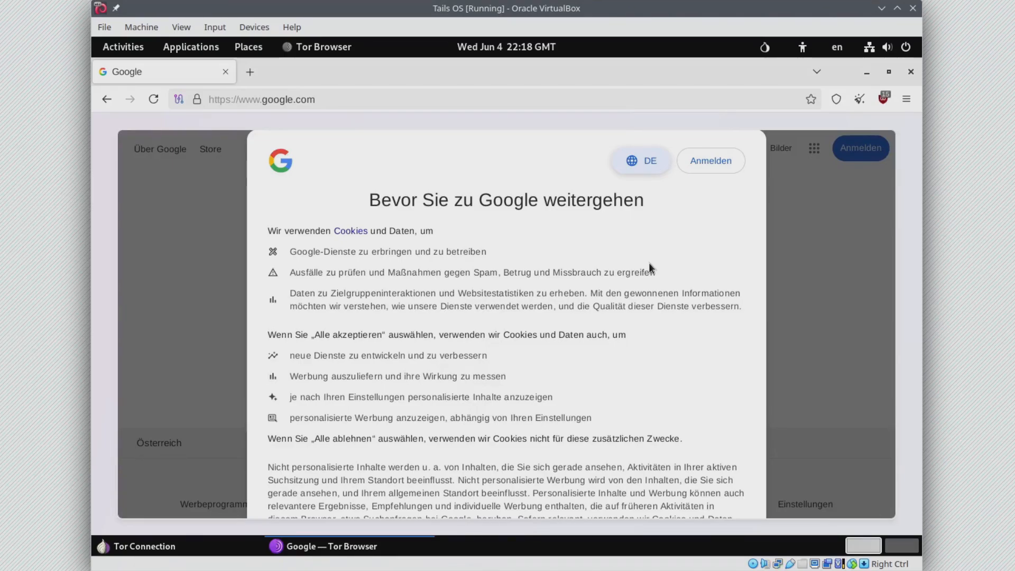
mouse_move(639, 272)
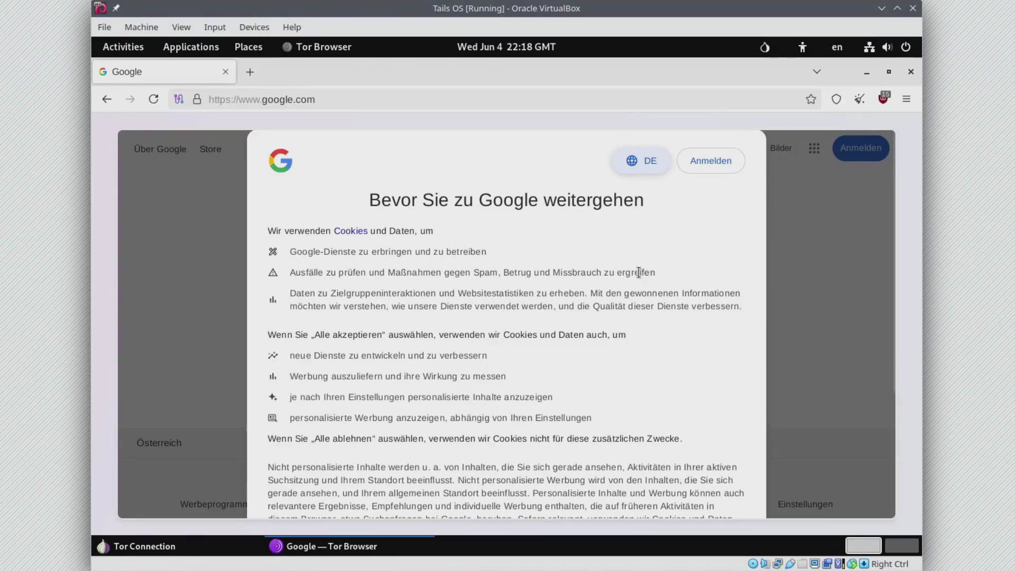
mouse_move(633, 272)
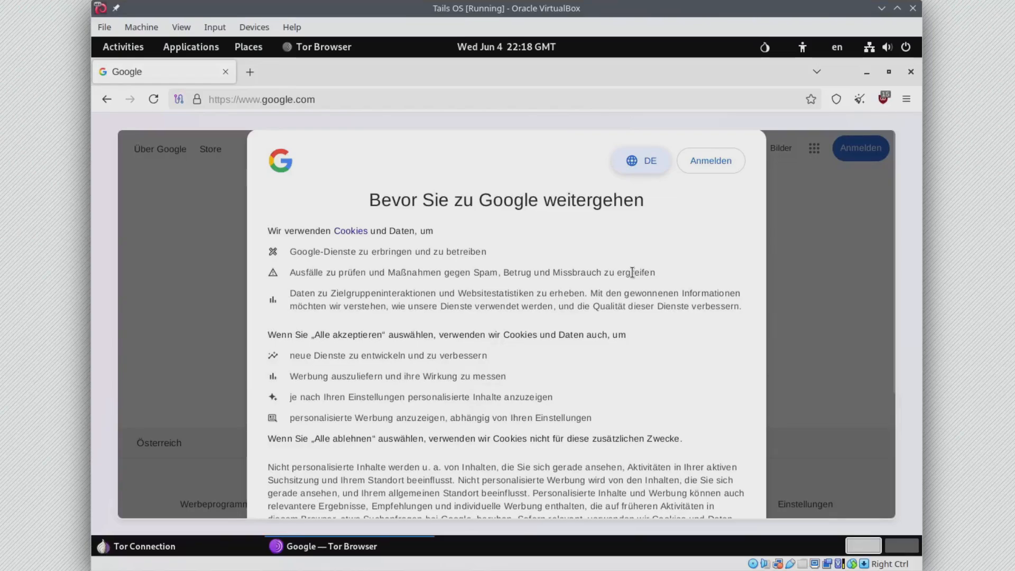
mouse_move(626, 270)
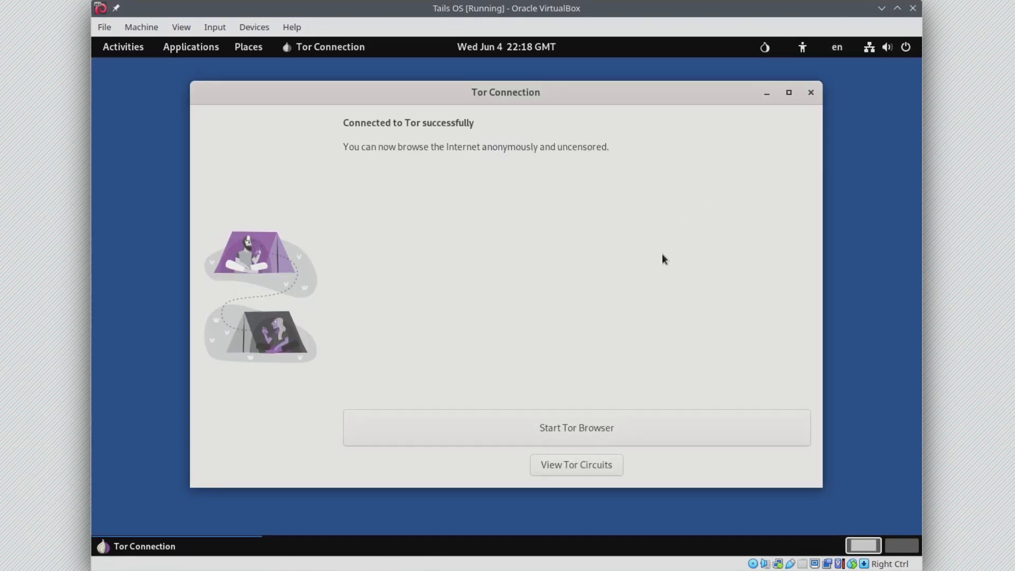
mouse_move(669, 208)
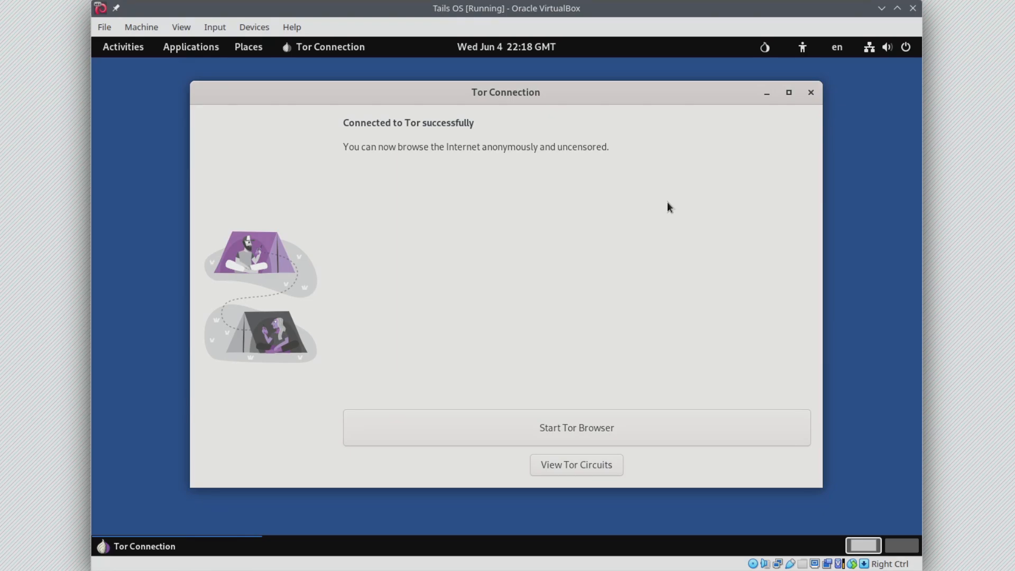
mouse_move(424, 190)
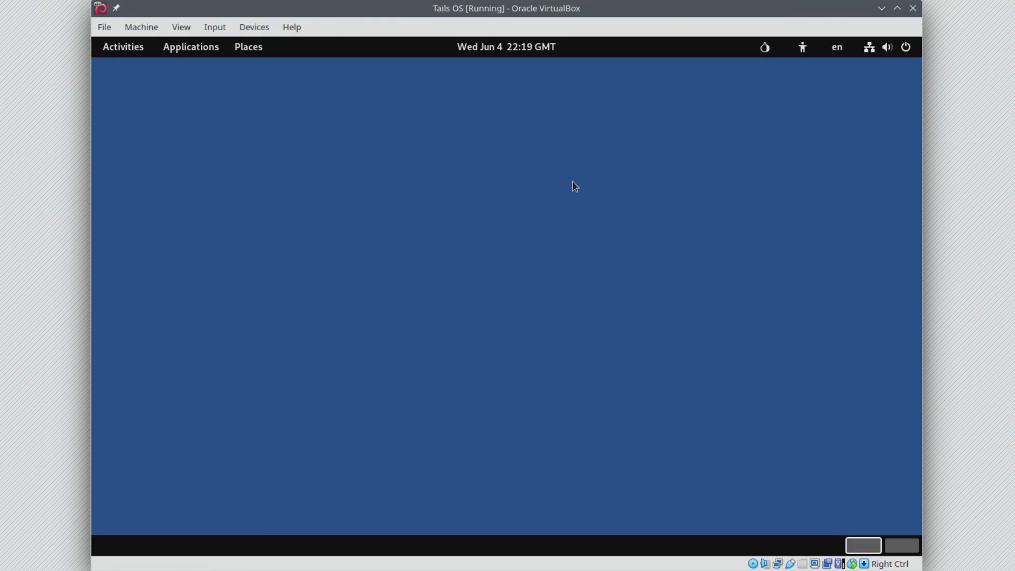
Open Tails' Displays settings from the desktop menu and expand the Resolution dropdown
right_click(574, 186)
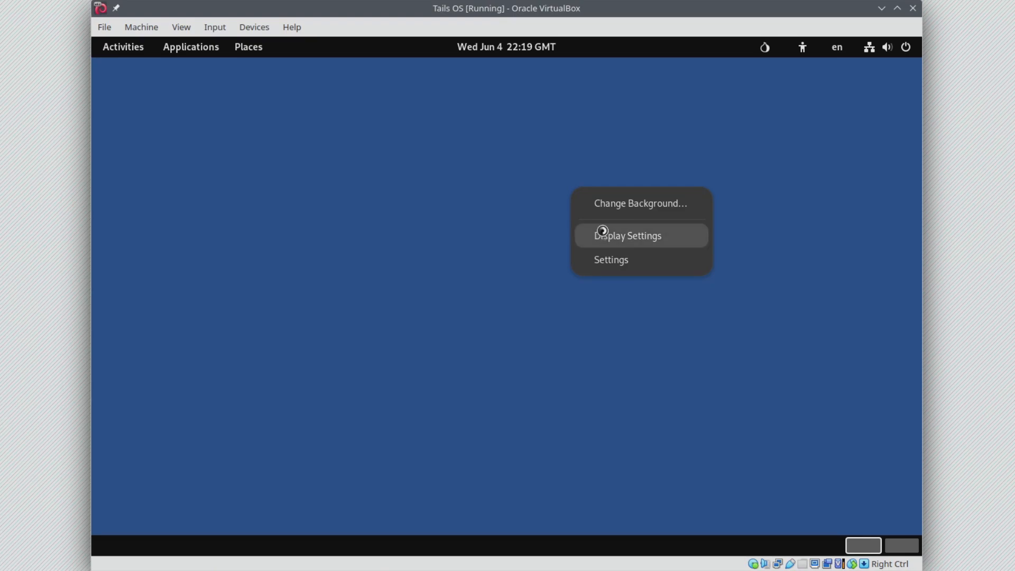
left_click(602, 236)
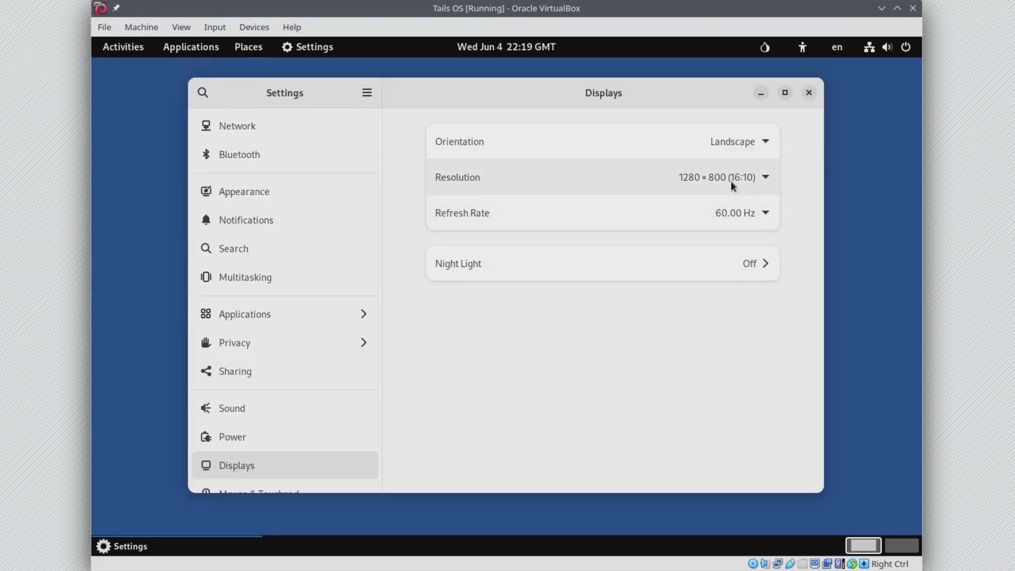
left_click(767, 178)
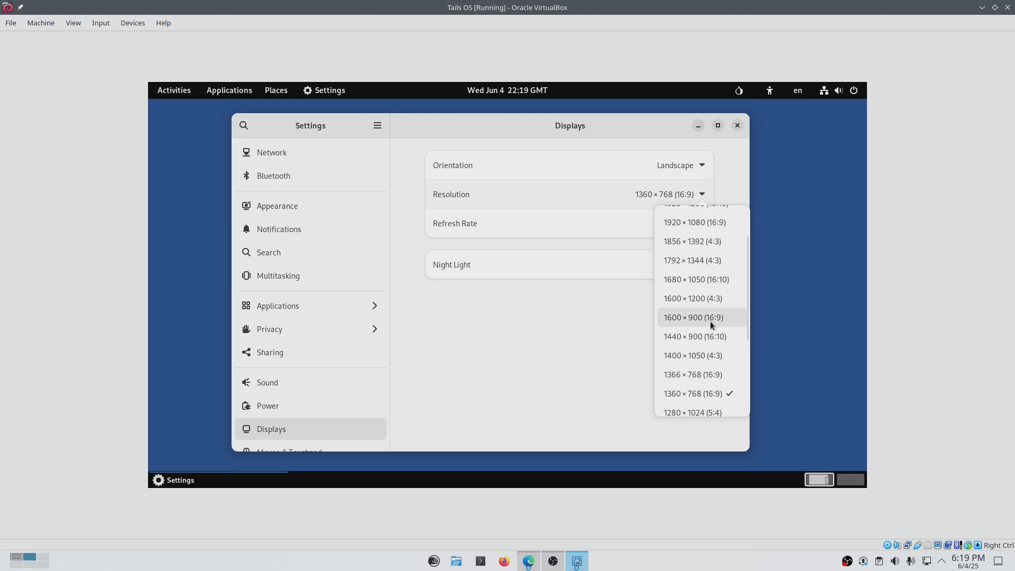
Select 1600 × 900 (16:9), apply it, and keep the changes
left_click(693, 318)
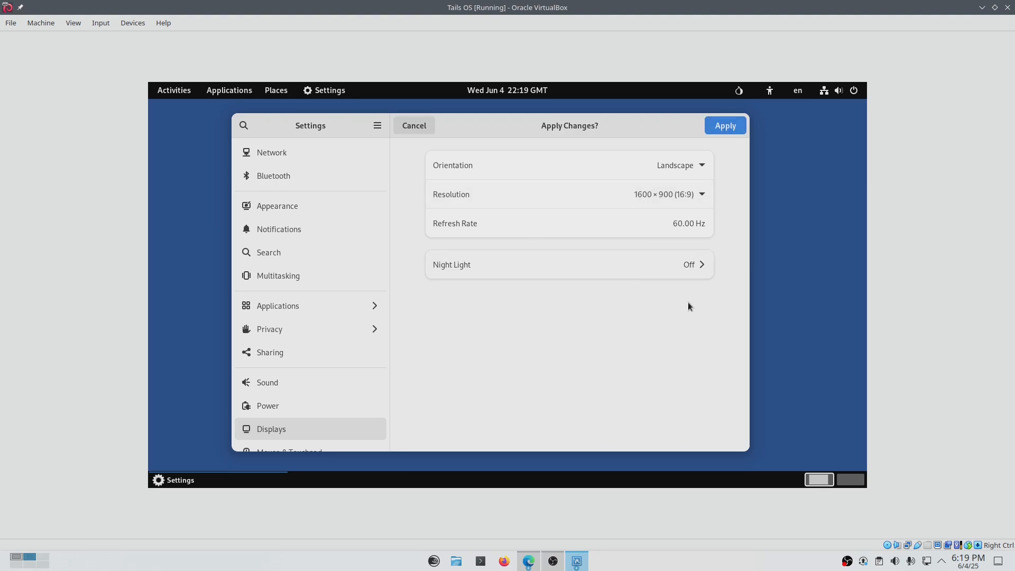
left_click(725, 125)
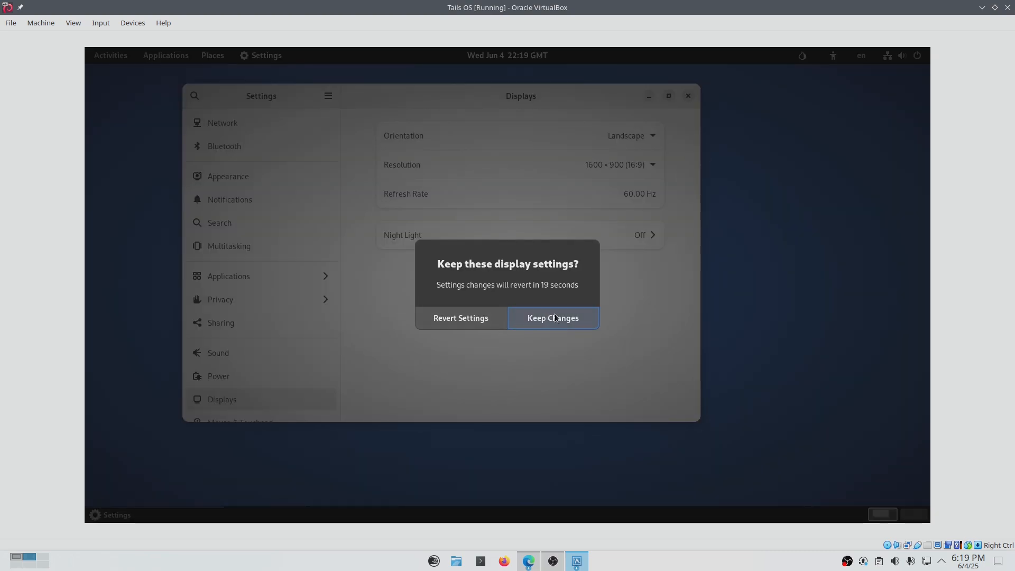
left_click(553, 318)
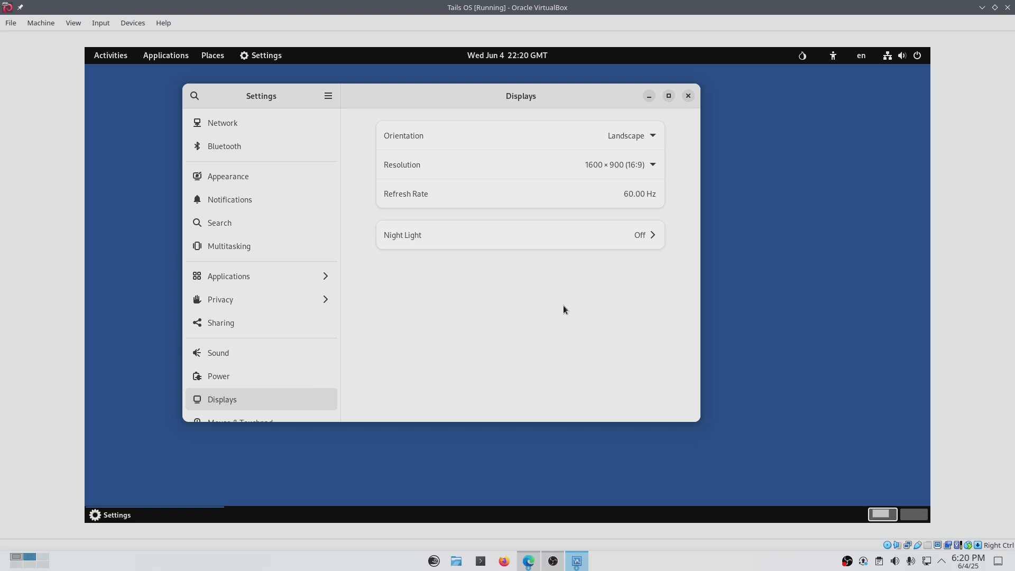
mouse_move(565, 306)
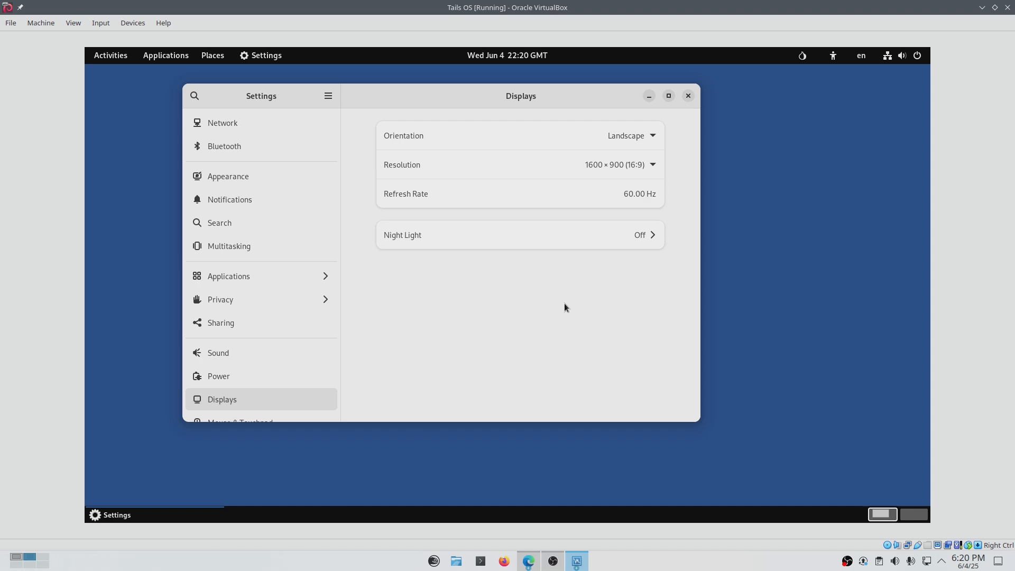
mouse_move(570, 304)
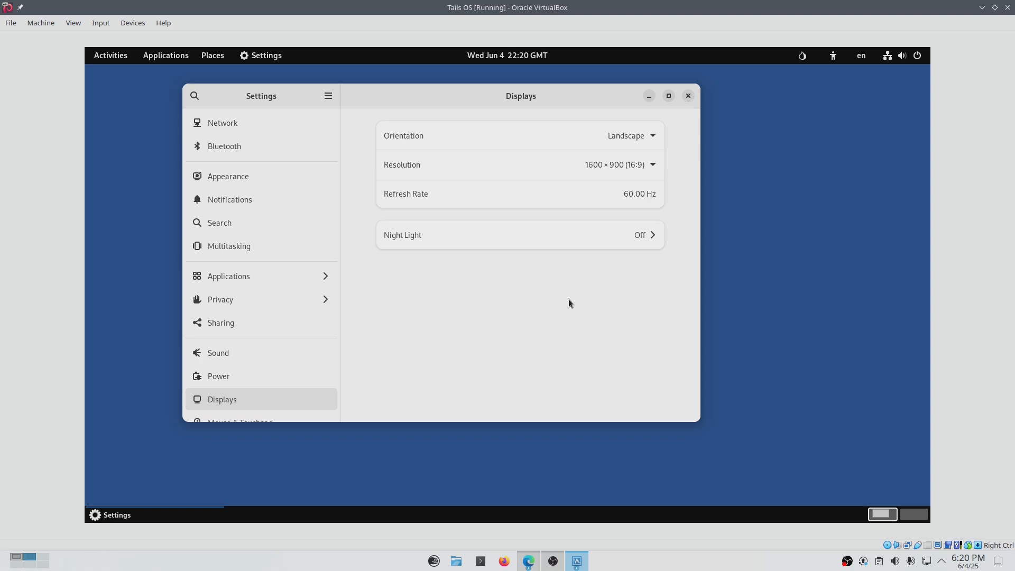